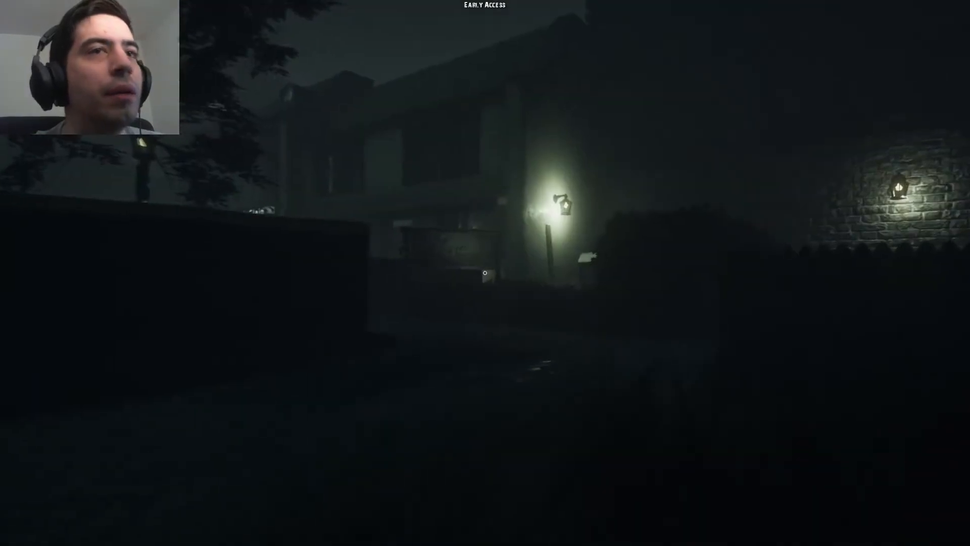
mouse_move(485, 272)
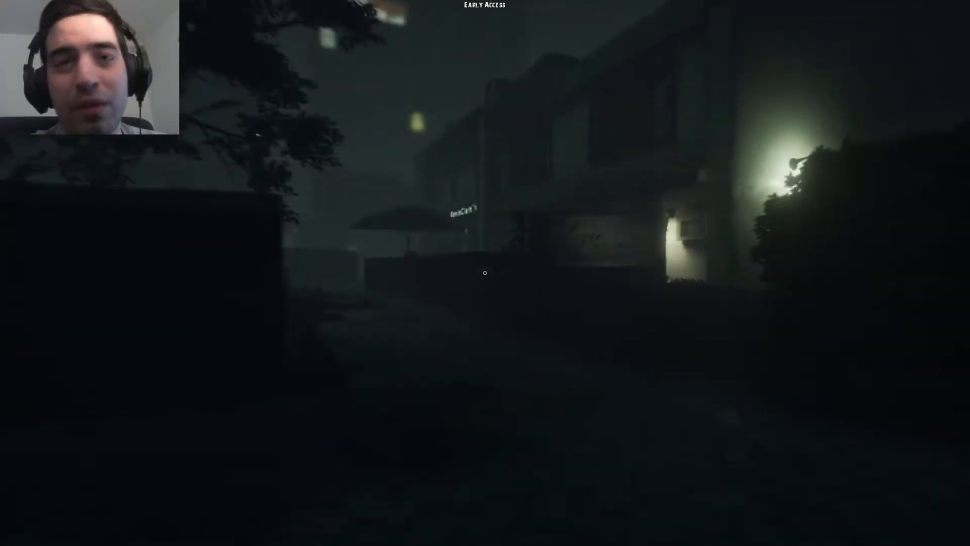
mouse_move(485, 272)
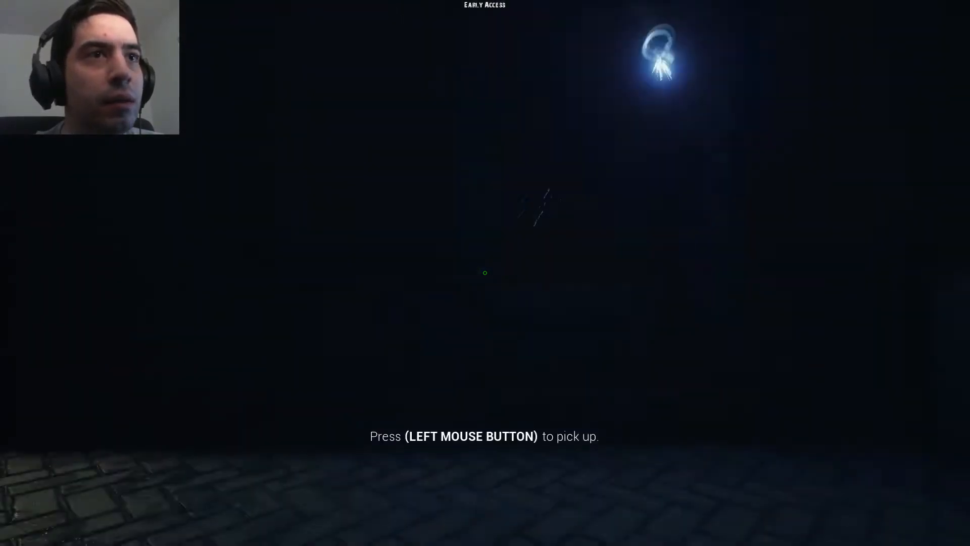
left_click(485, 272)
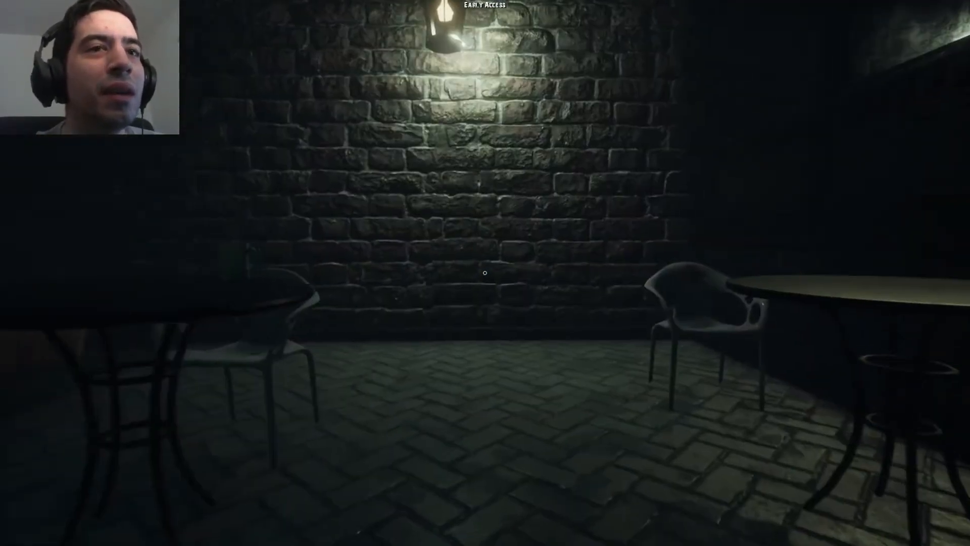
mouse_move(485, 273)
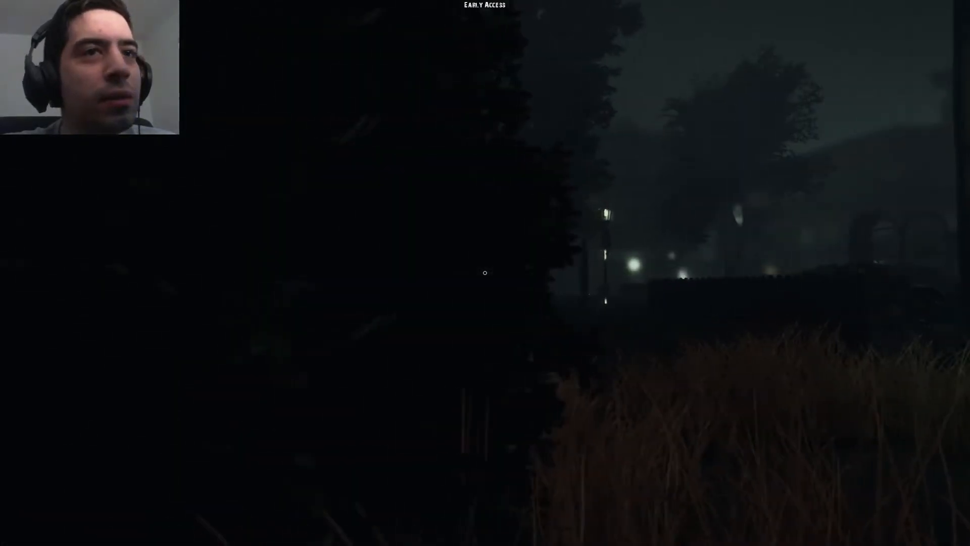
mouse_move(485, 272)
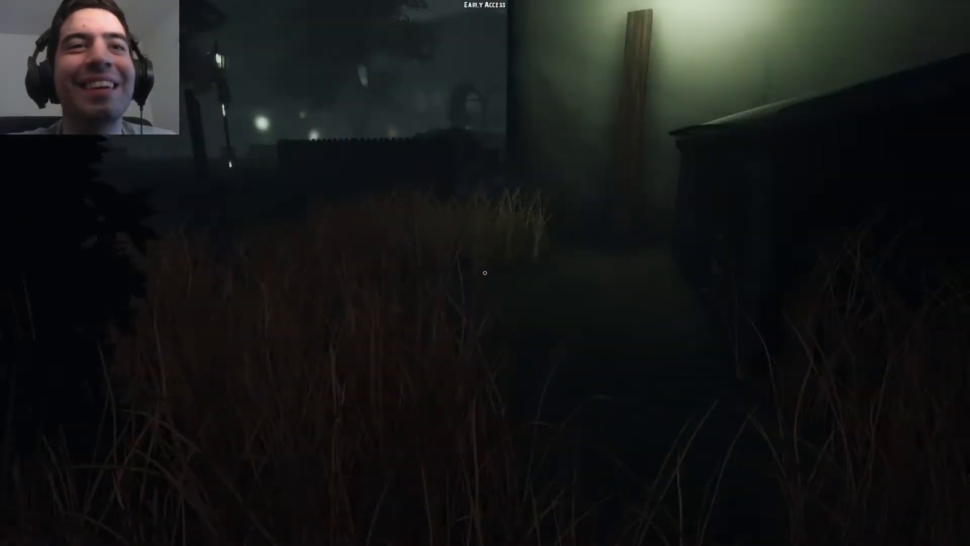
mouse_move(485, 272)
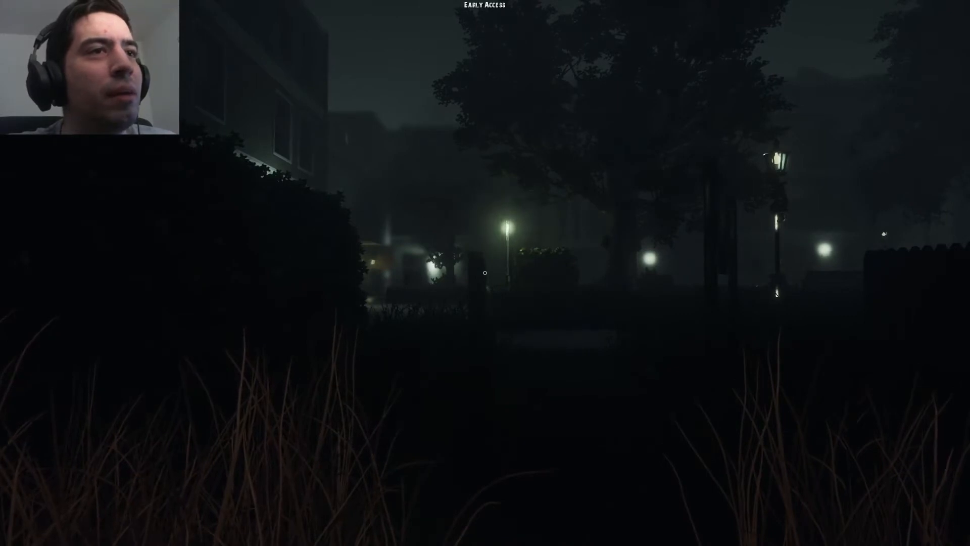
mouse_move(485, 272)
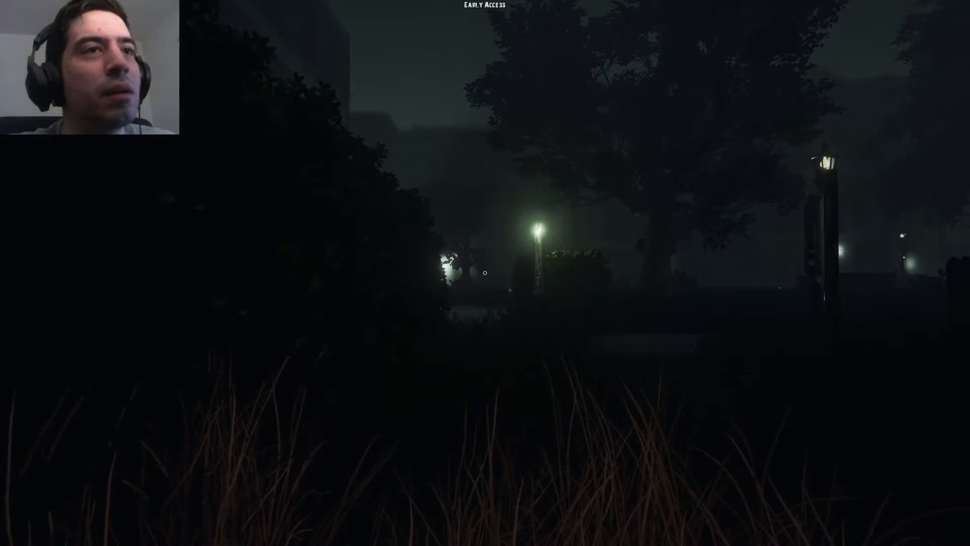
mouse_move(485, 271)
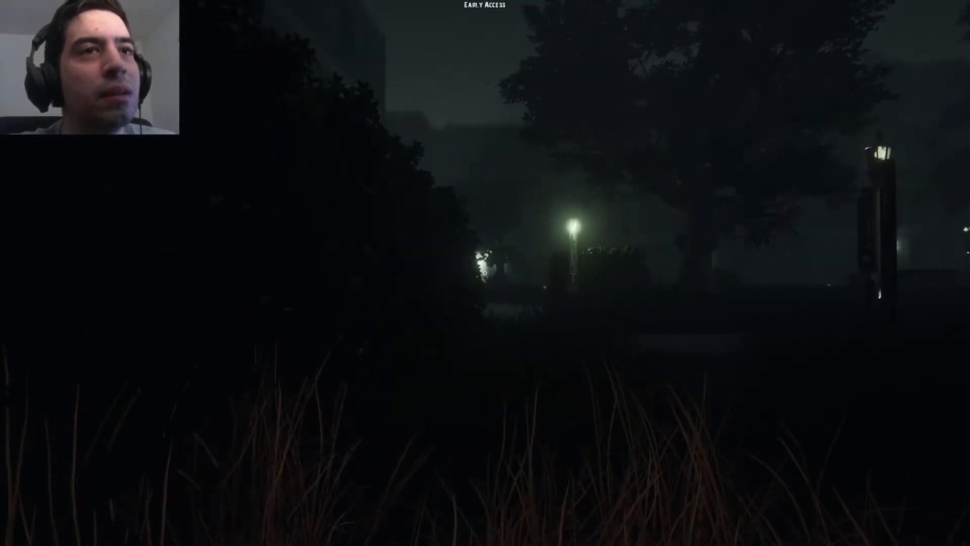
mouse_move(485, 273)
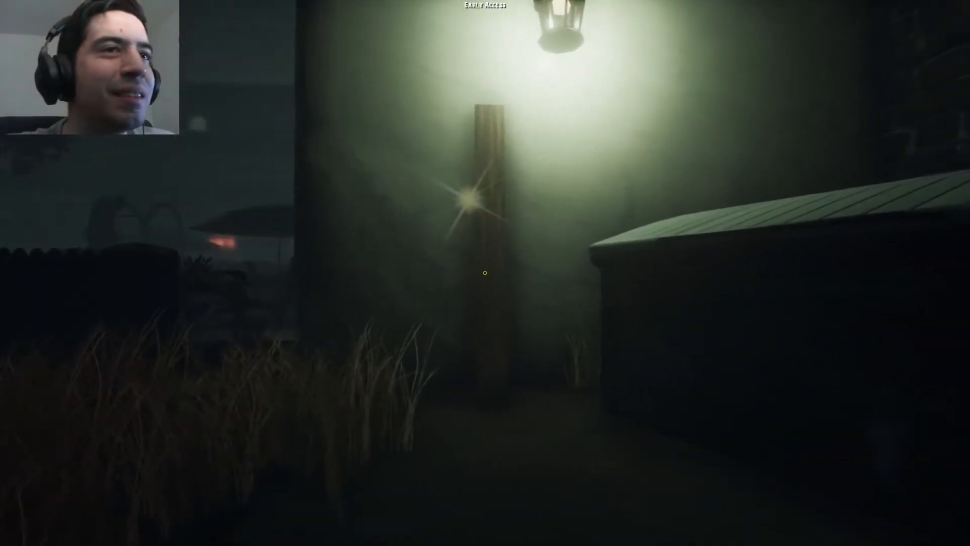
mouse_move(485, 273)
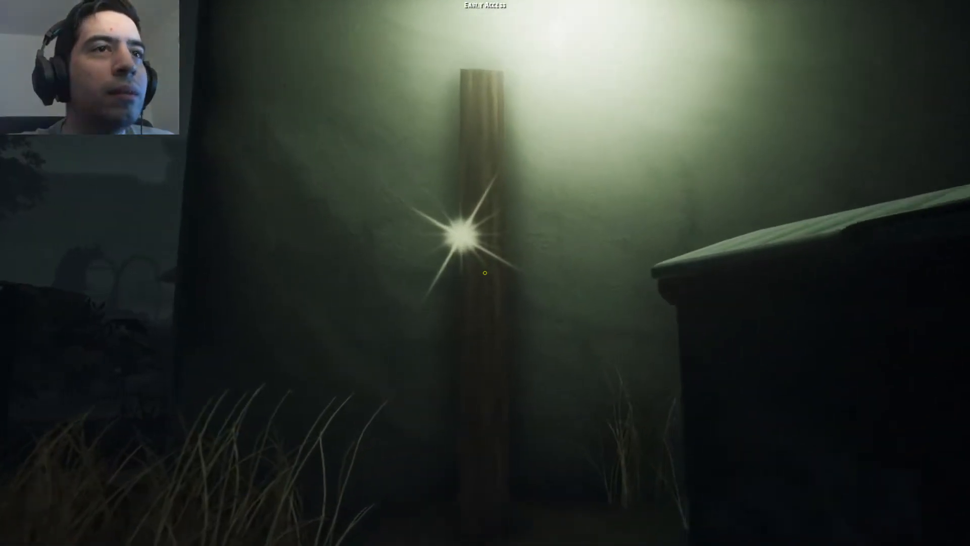
mouse_move(485, 272)
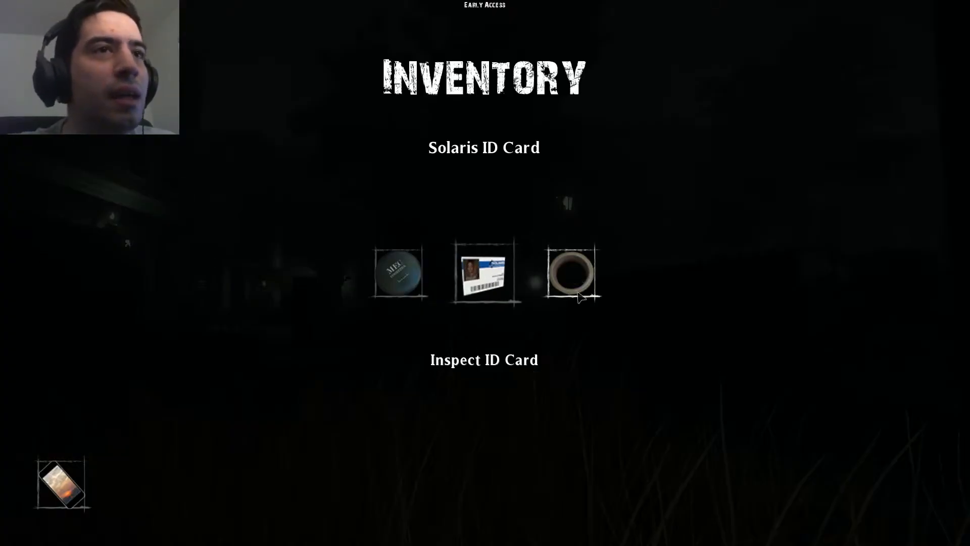
mouse_move(520, 374)
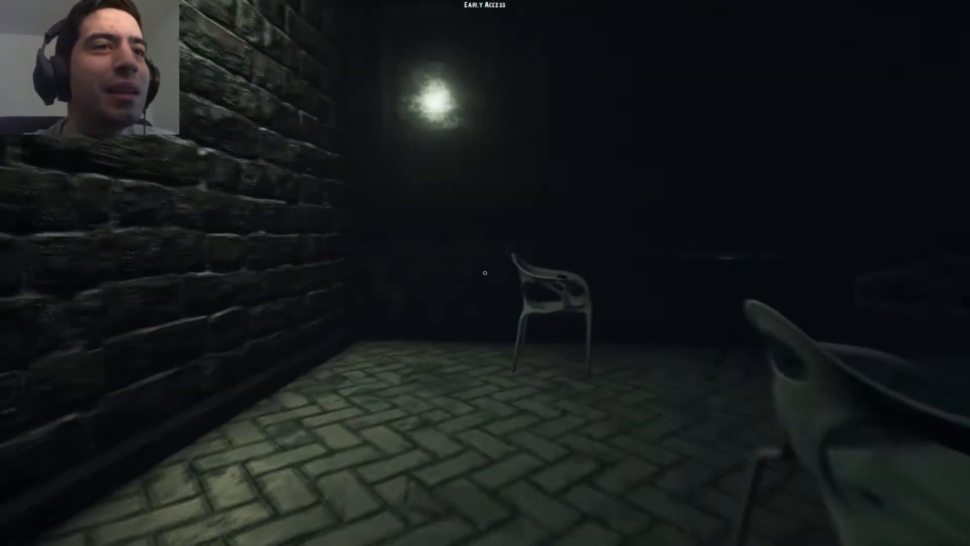
mouse_move(485, 272)
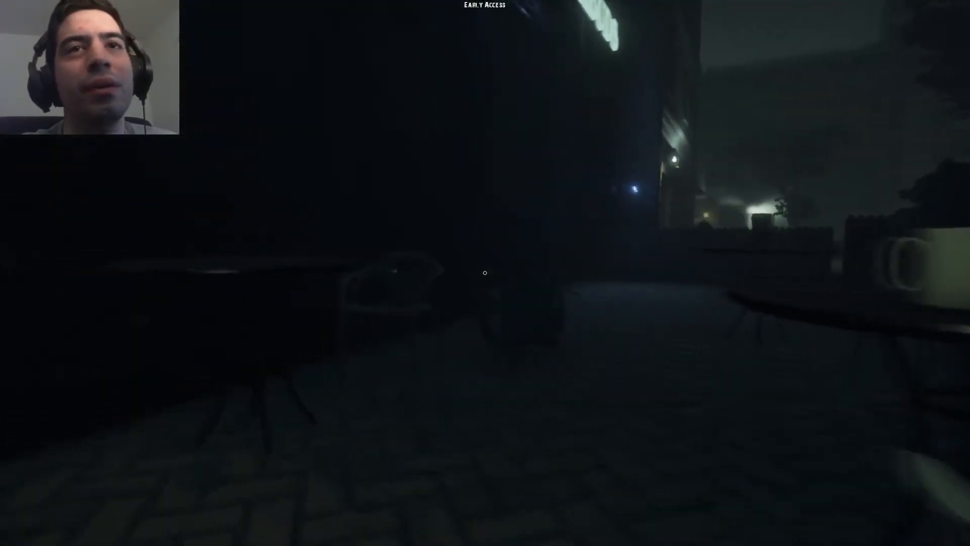
mouse_move(485, 271)
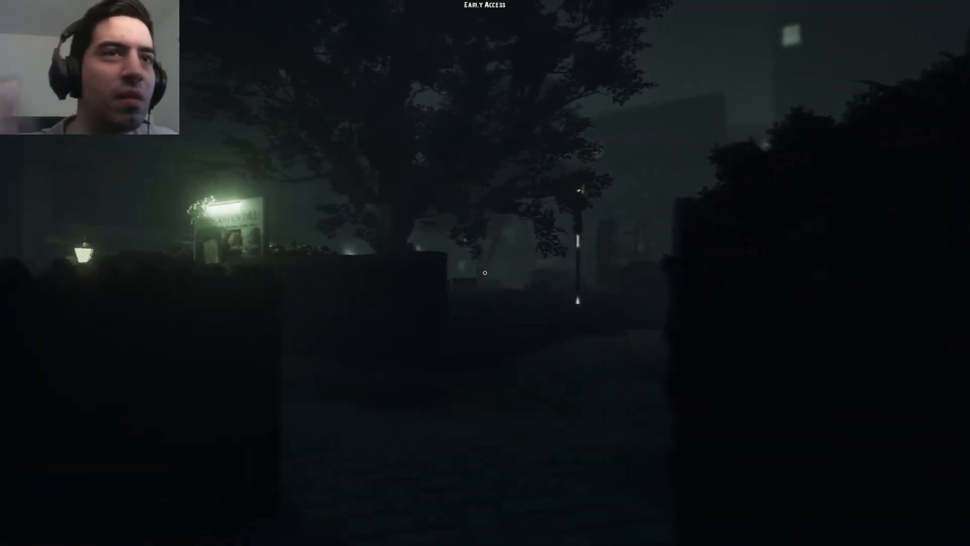
mouse_move(485, 272)
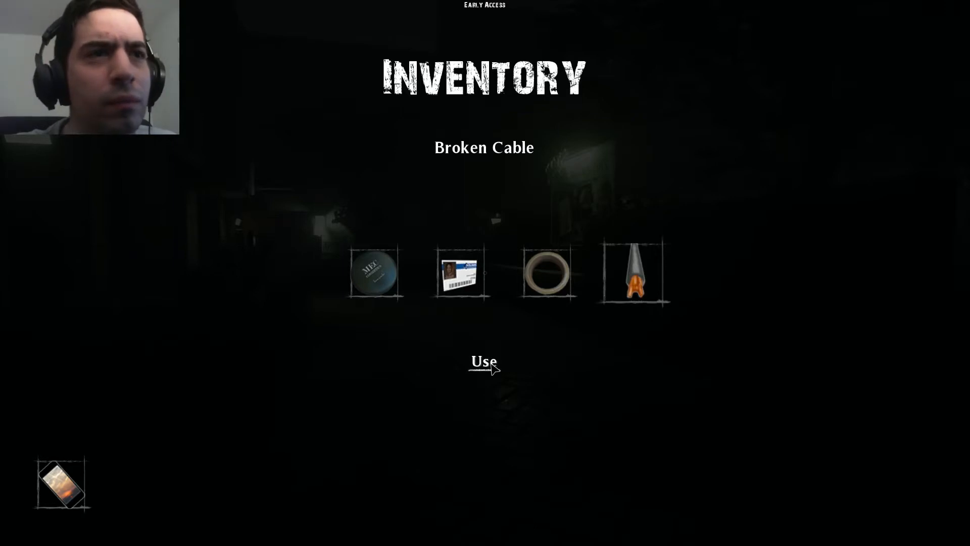
mouse_move(620, 354)
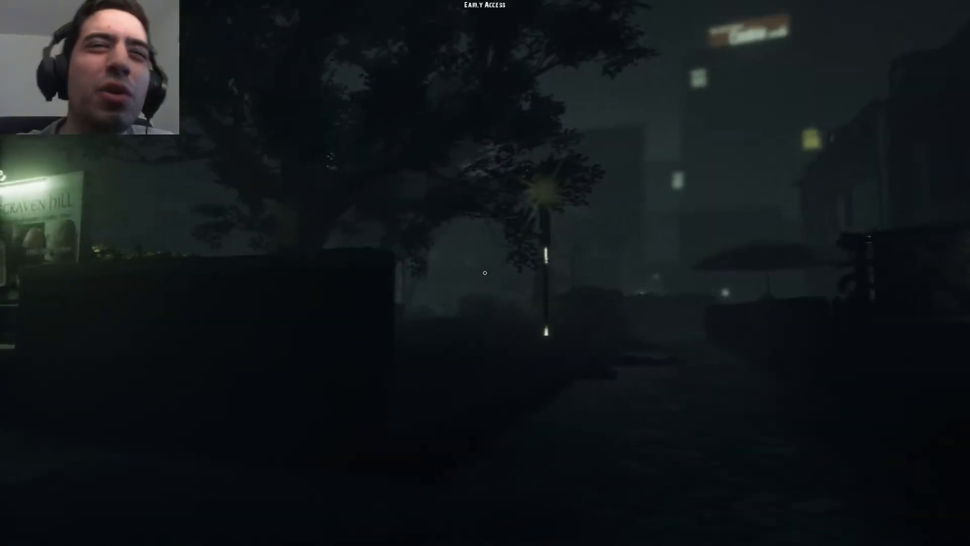
mouse_move(485, 273)
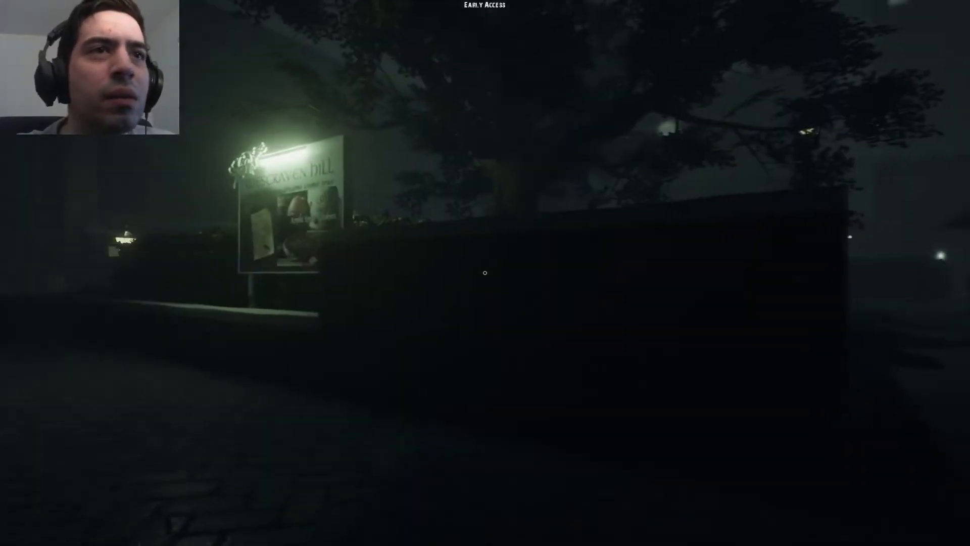
mouse_move(485, 271)
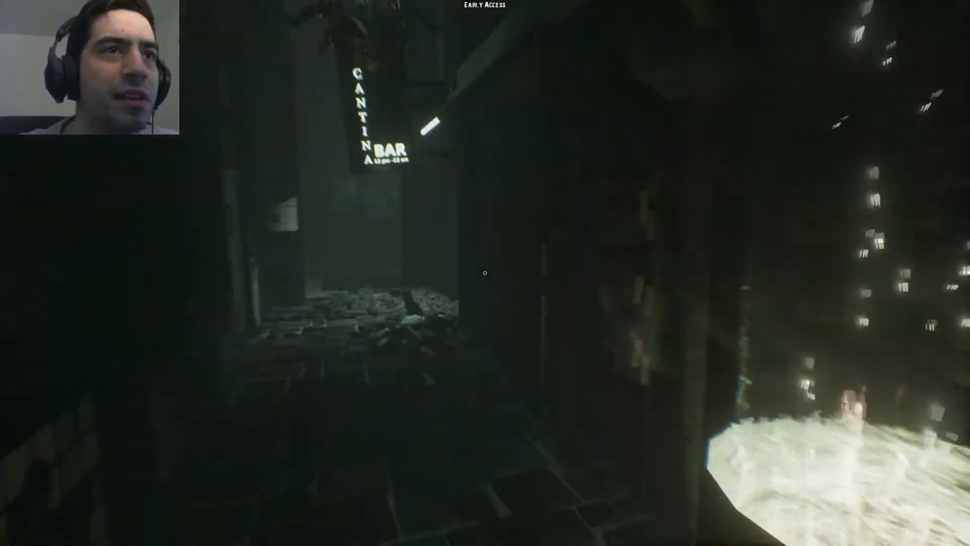
mouse_move(485, 273)
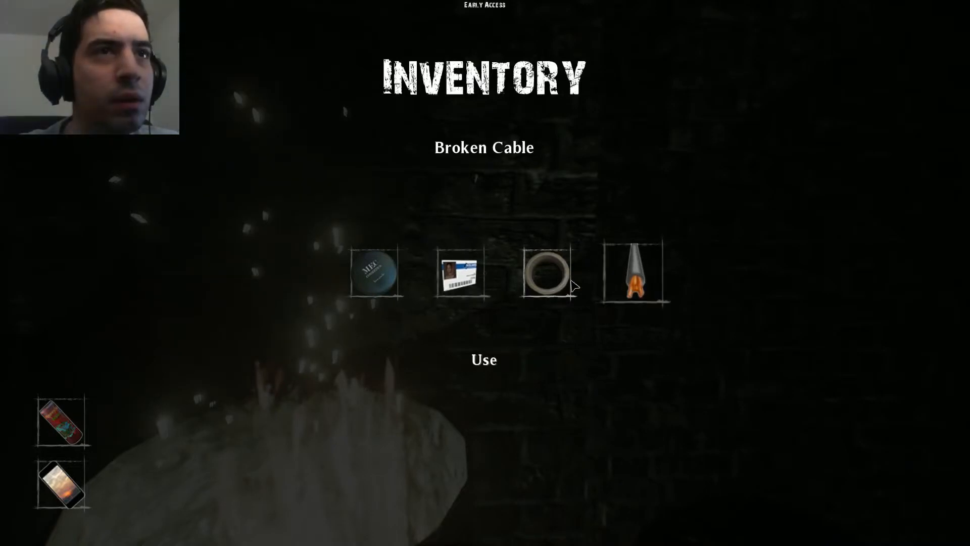
mouse_move(381, 291)
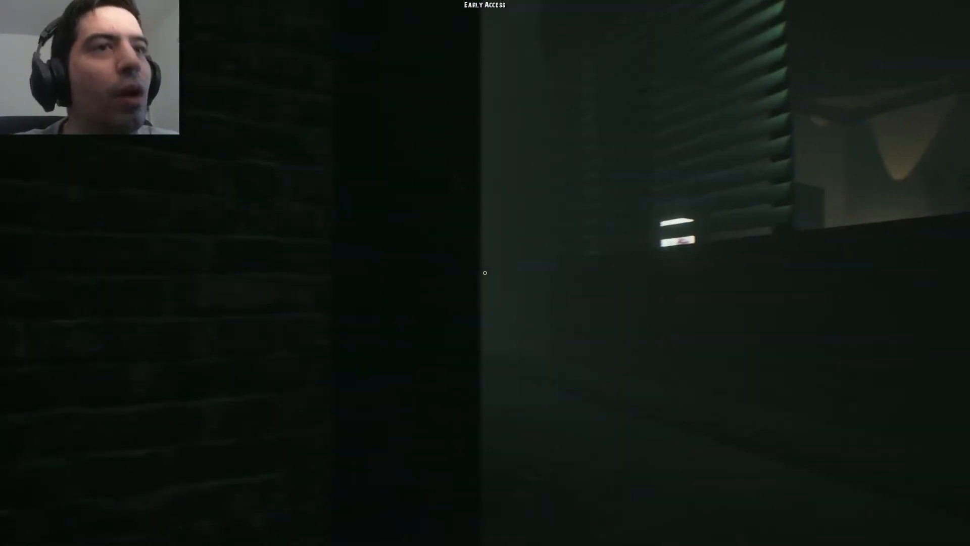
mouse_move(485, 272)
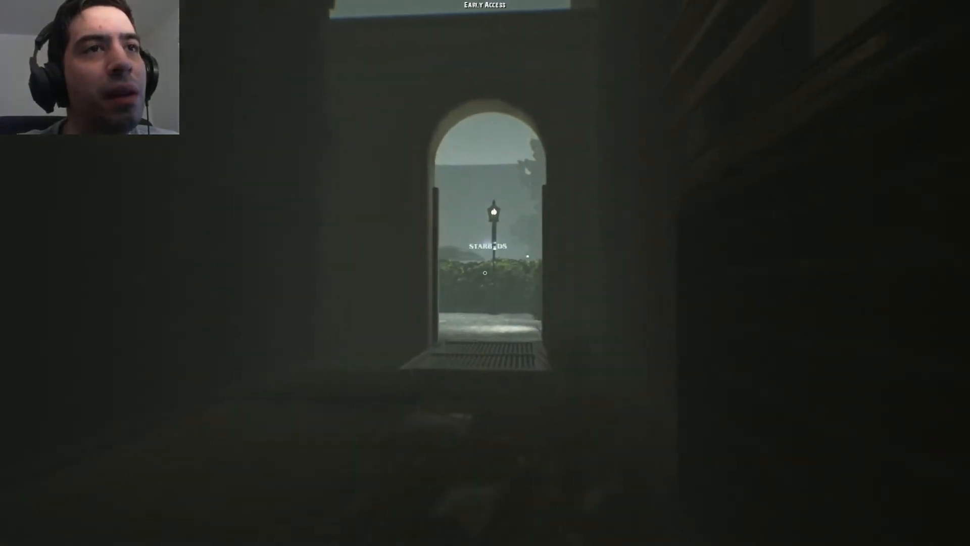
key("w")
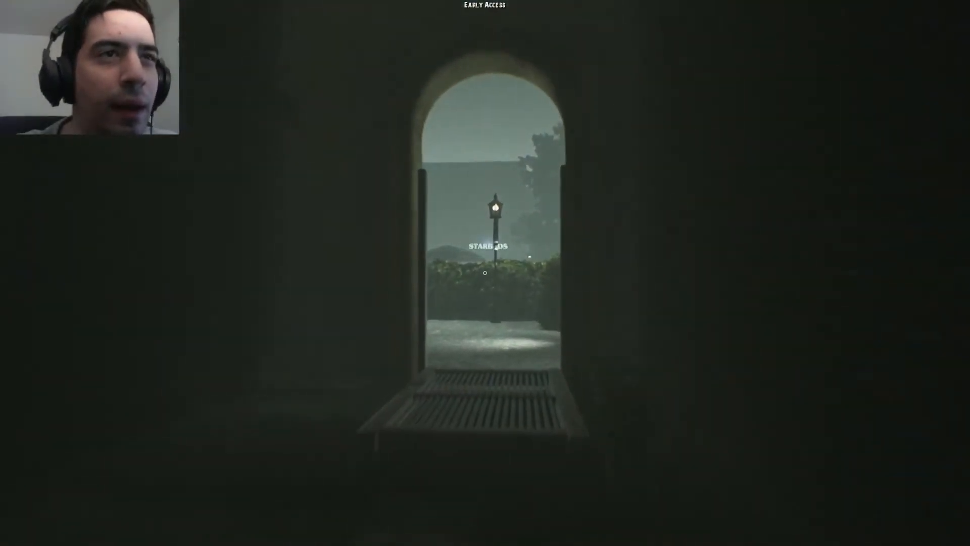
mouse_move(485, 272)
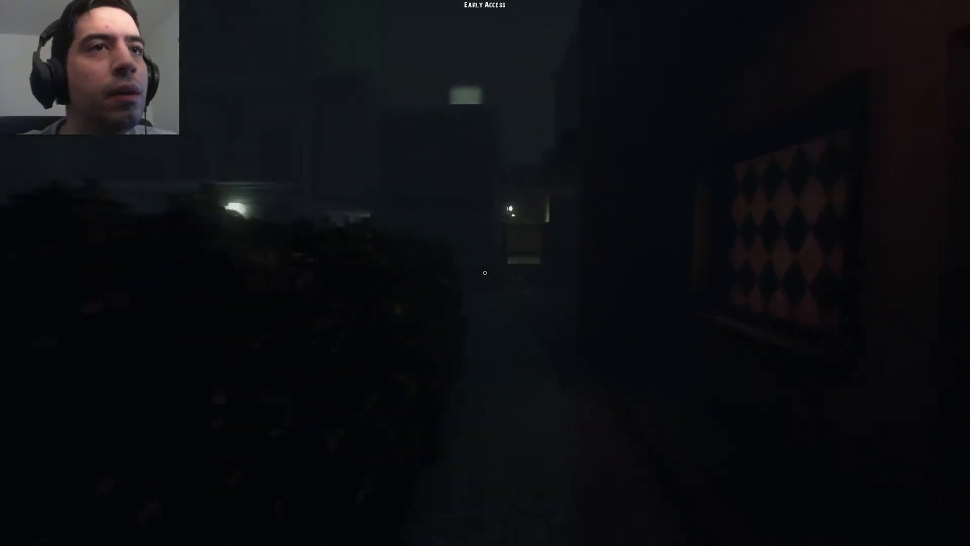
mouse_move(485, 271)
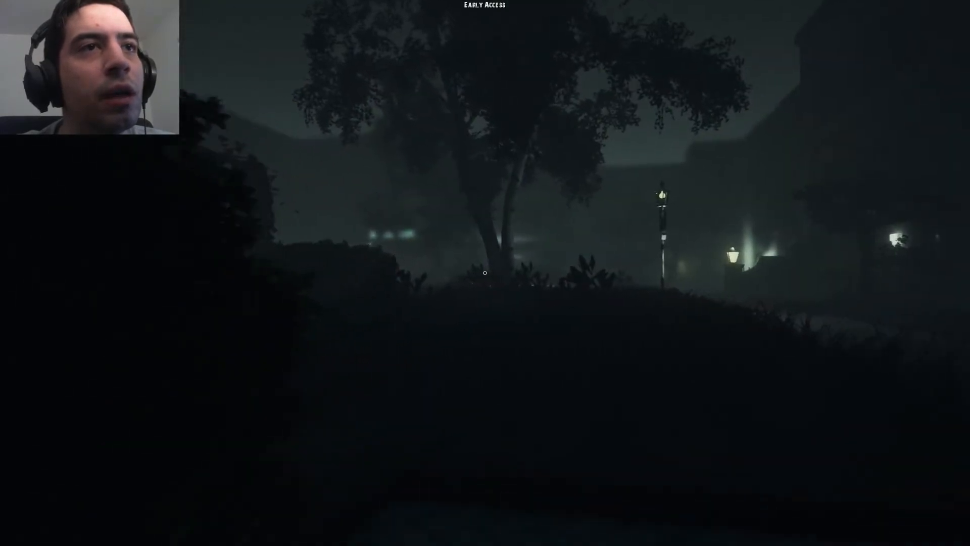
mouse_move(485, 272)
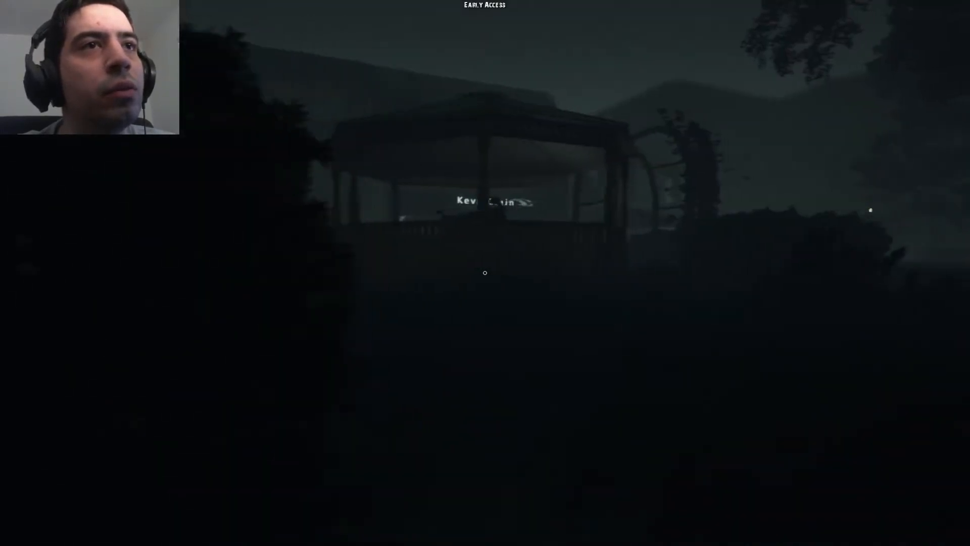
mouse_move(485, 273)
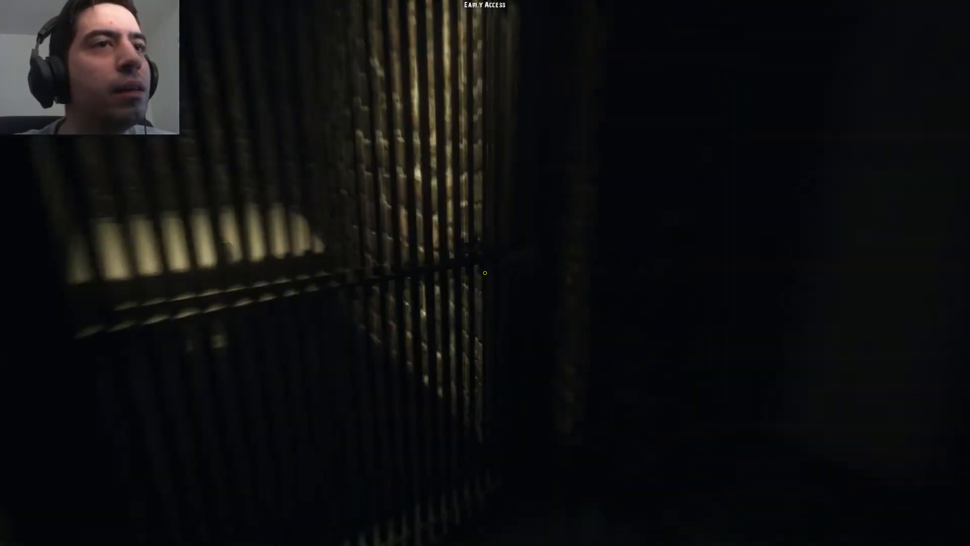
key("tab")
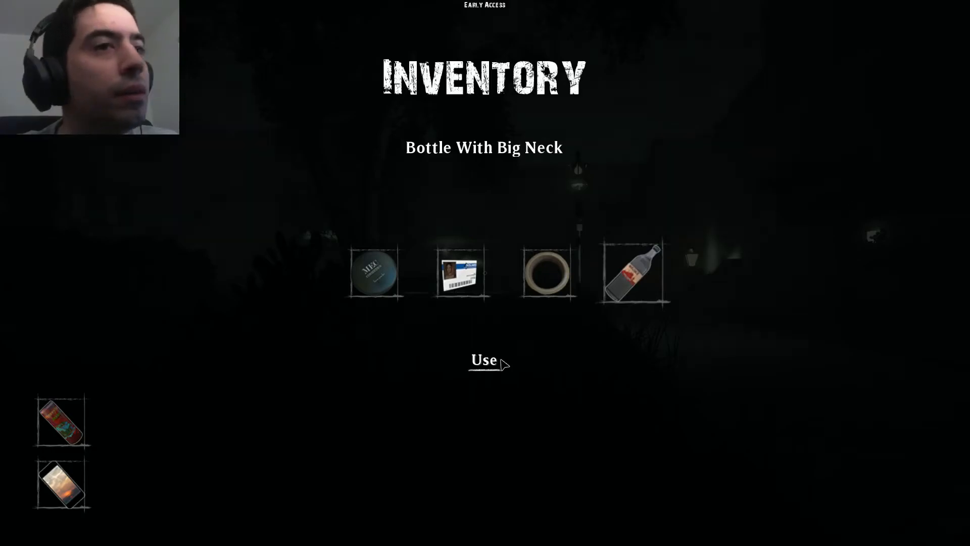
left_click(484, 360)
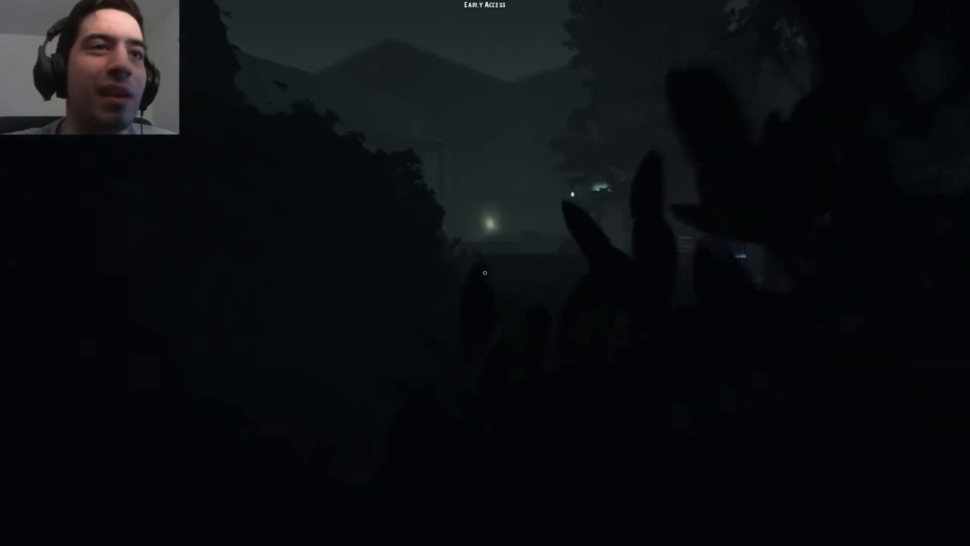
mouse_move(485, 272)
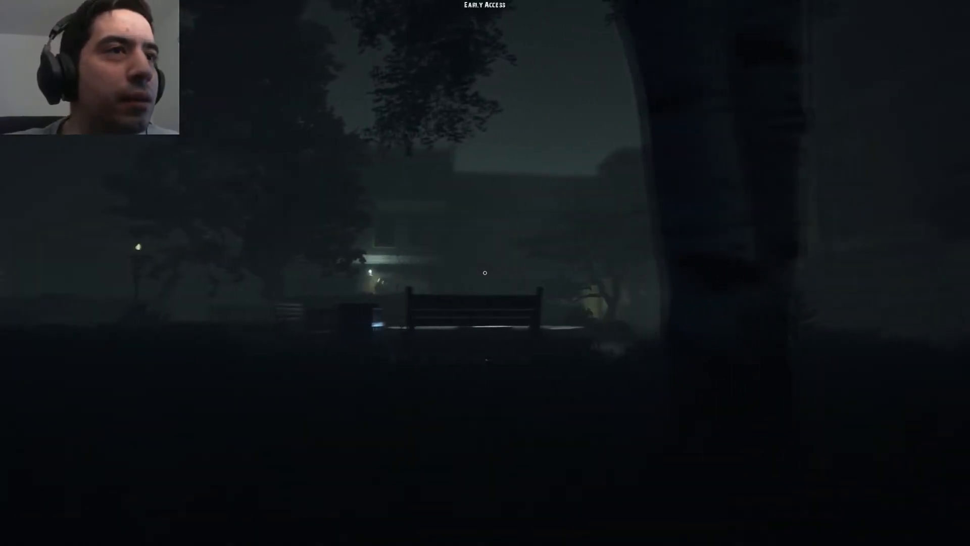
mouse_move(485, 272)
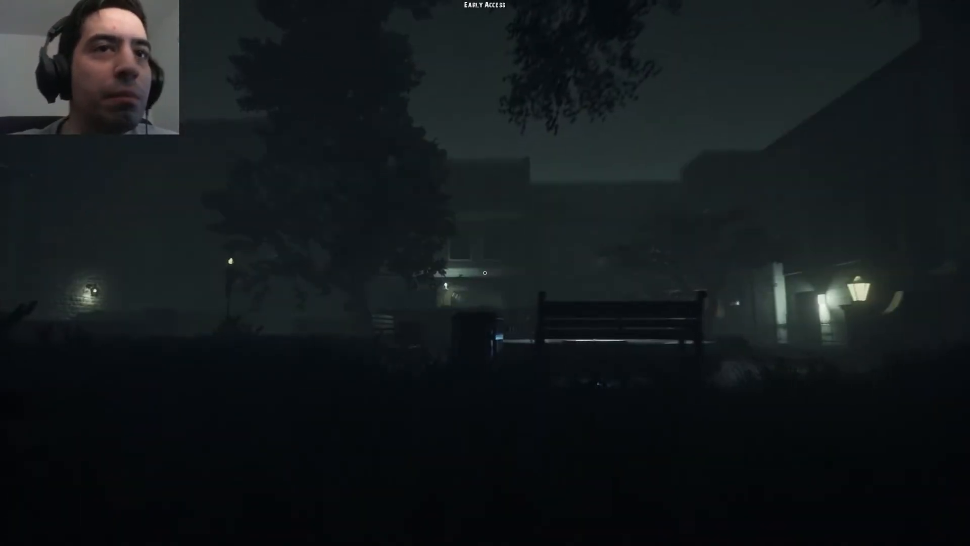
mouse_move(485, 273)
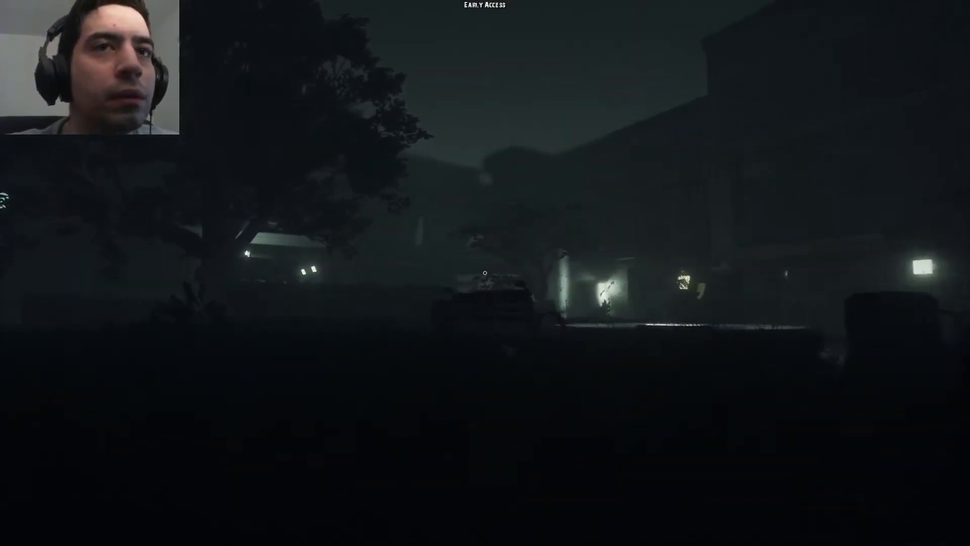
mouse_move(485, 273)
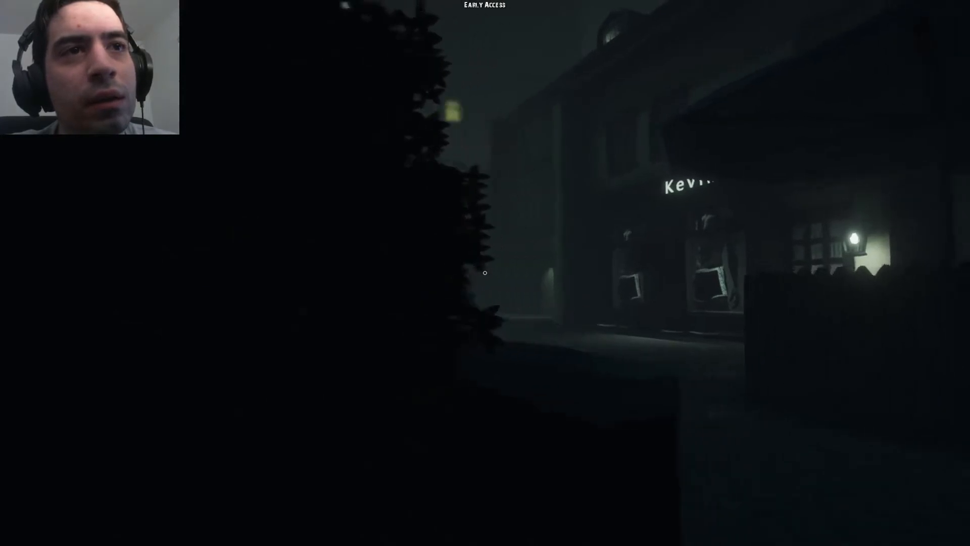
mouse_move(485, 271)
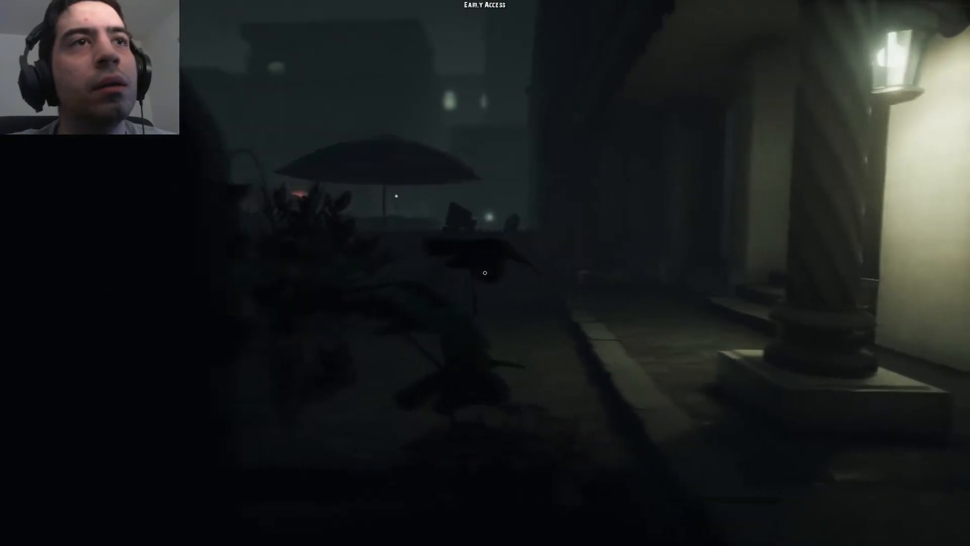
mouse_move(485, 273)
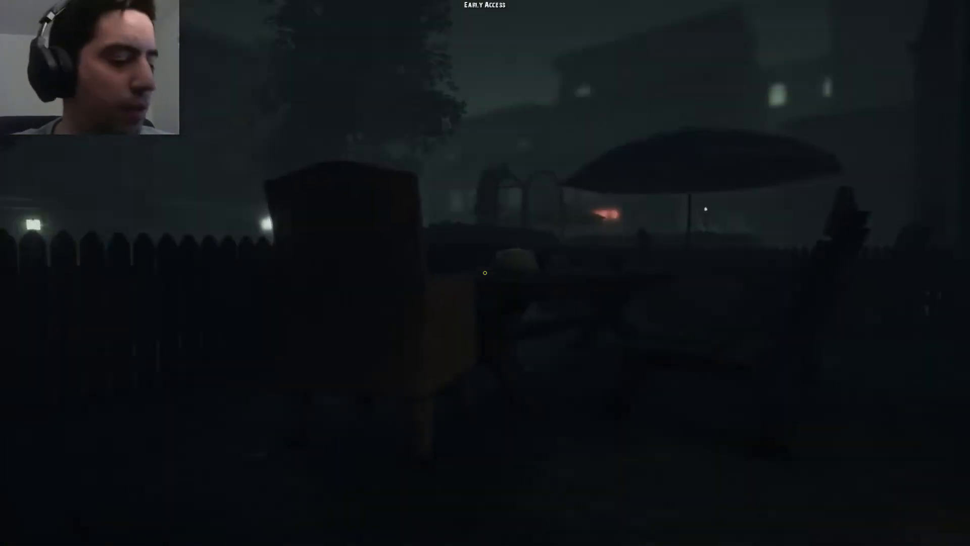
mouse_move(485, 272)
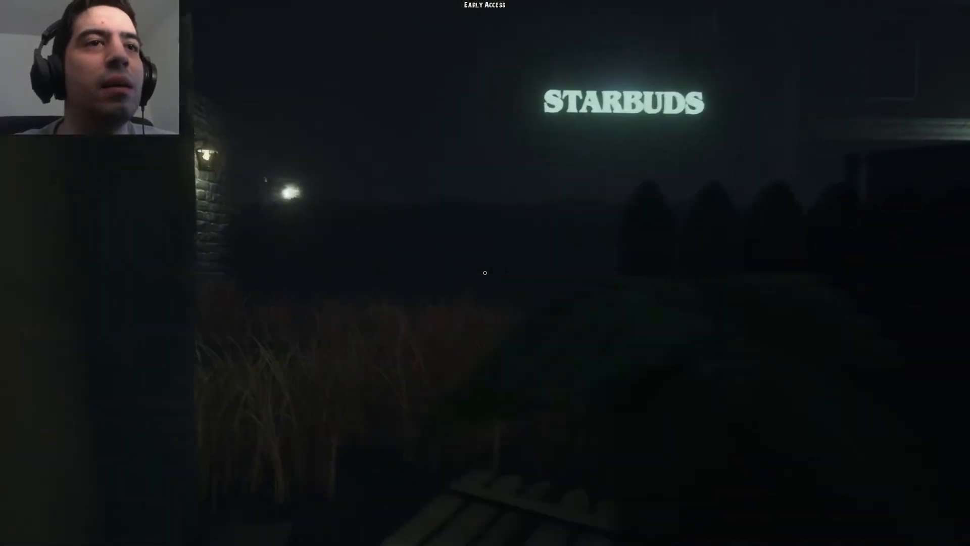
mouse_move(485, 272)
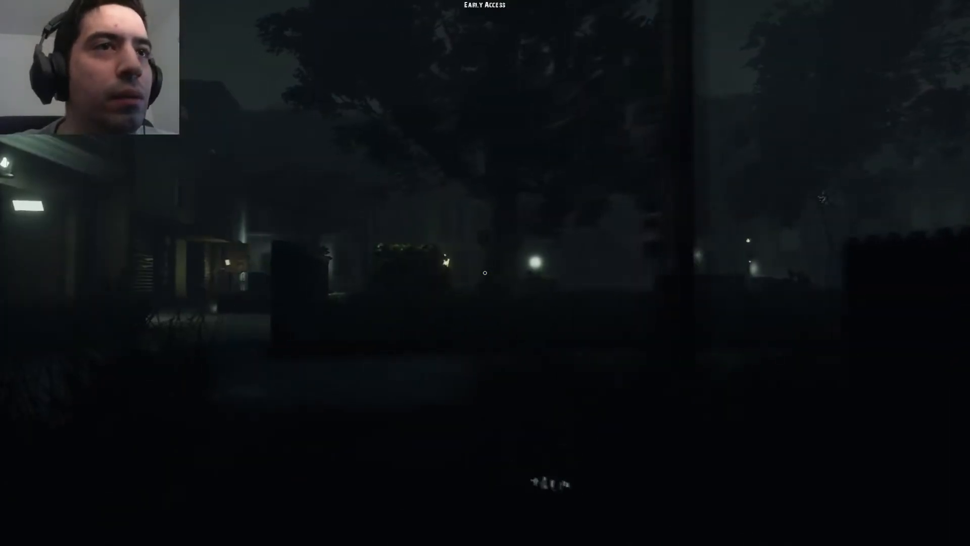
mouse_move(485, 272)
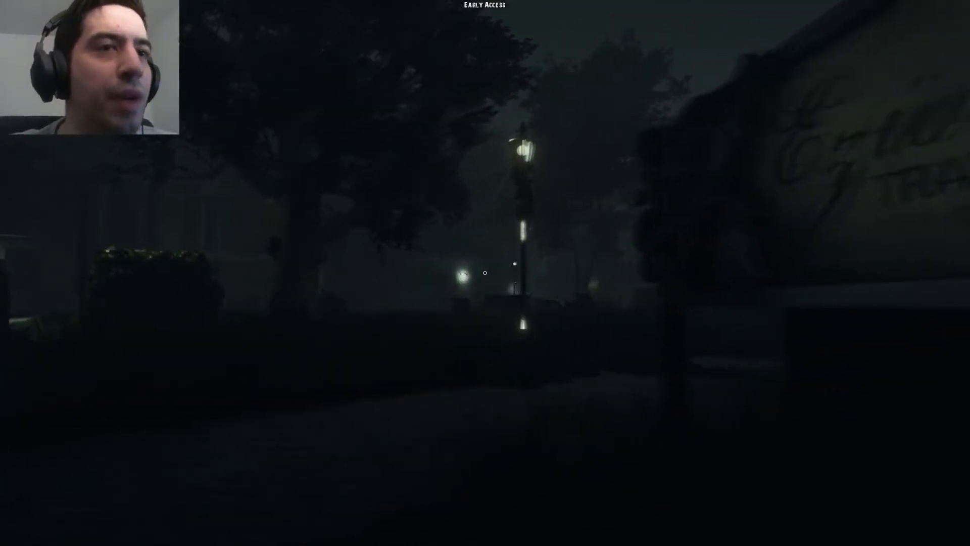
mouse_move(485, 272)
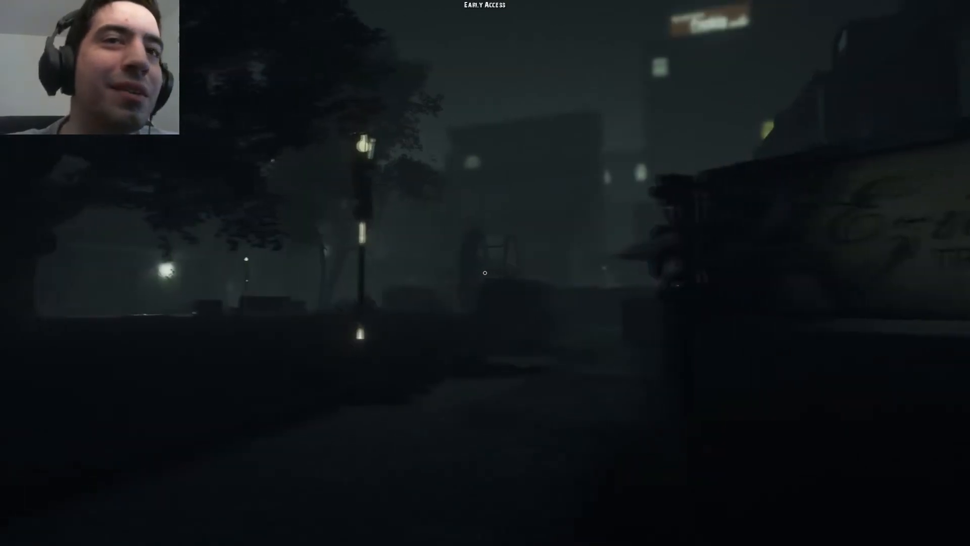
mouse_move(485, 272)
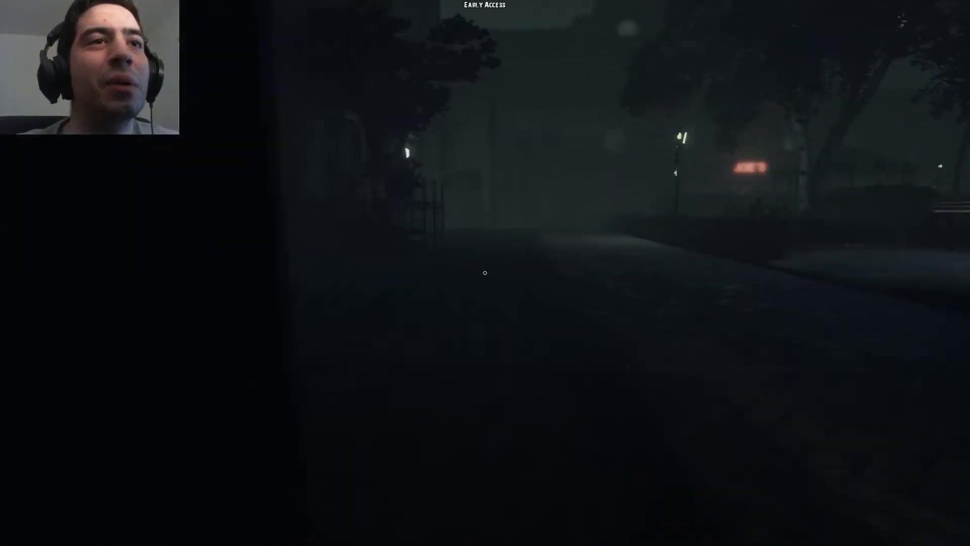
mouse_move(485, 273)
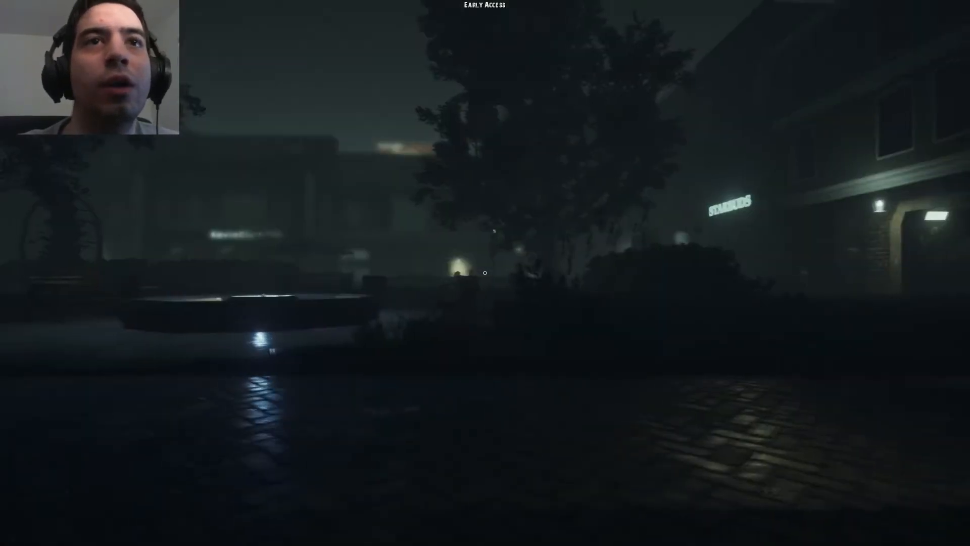
mouse_move(485, 273)
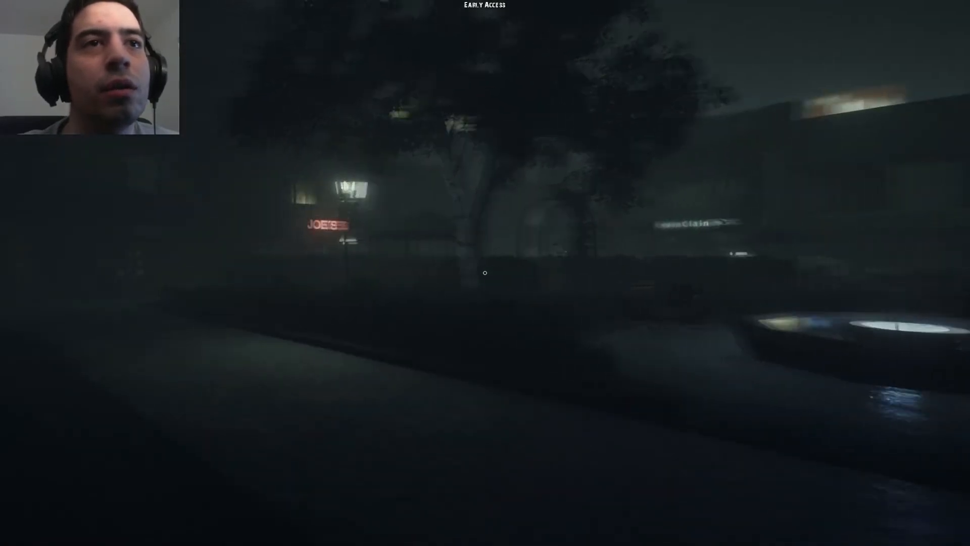
mouse_move(485, 272)
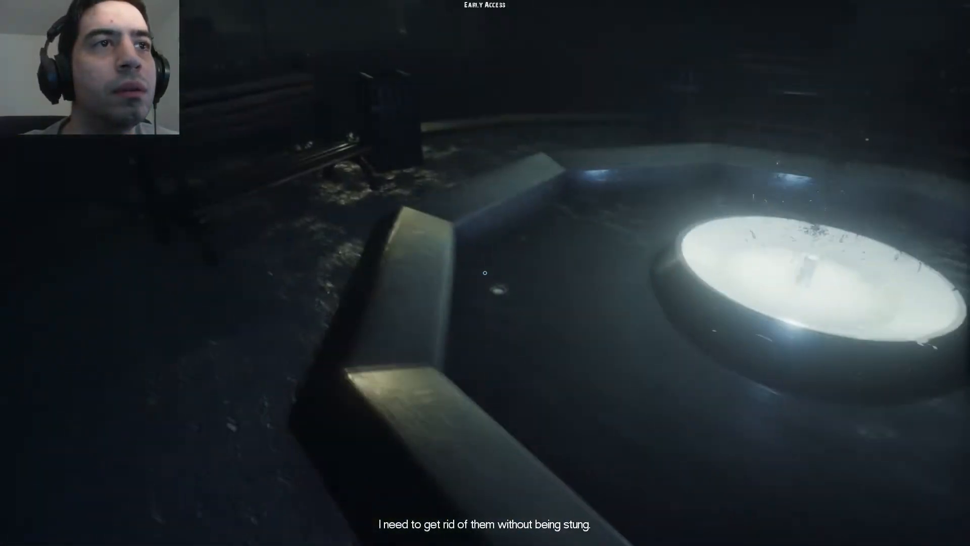
mouse_move(485, 272)
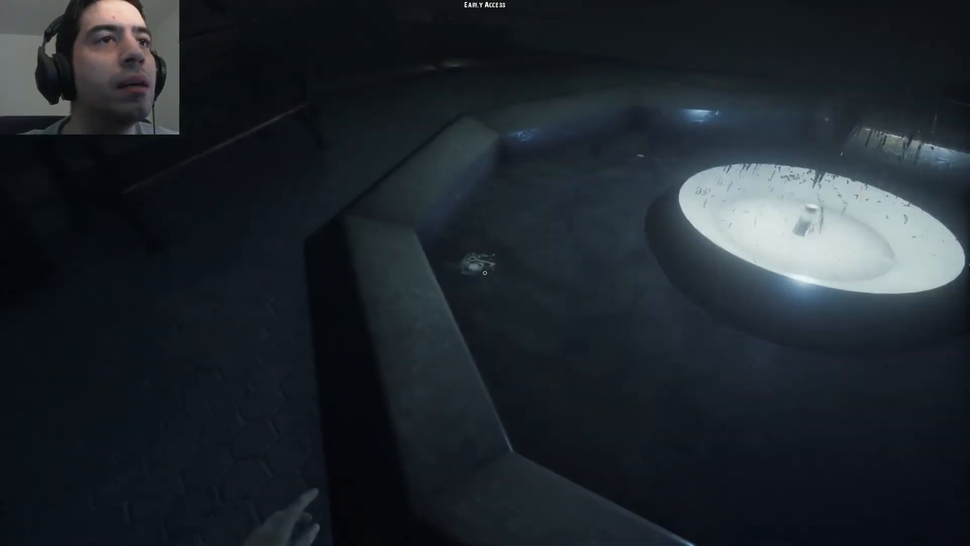
mouse_move(485, 271)
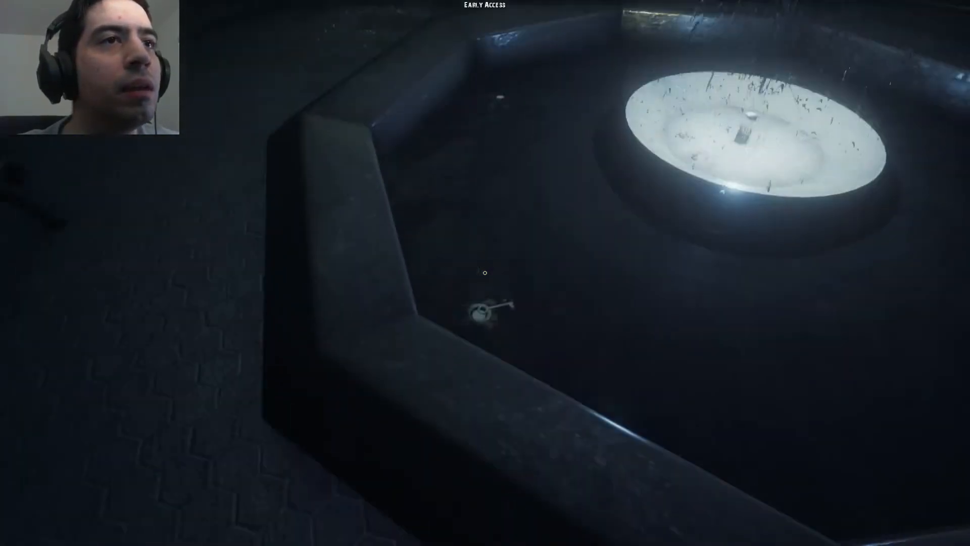
left_click(485, 310)
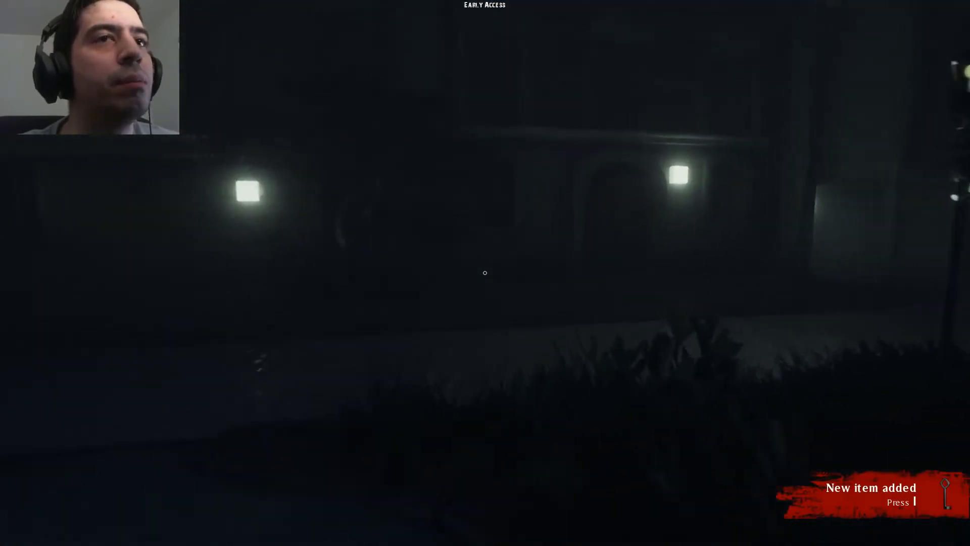
mouse_move(485, 273)
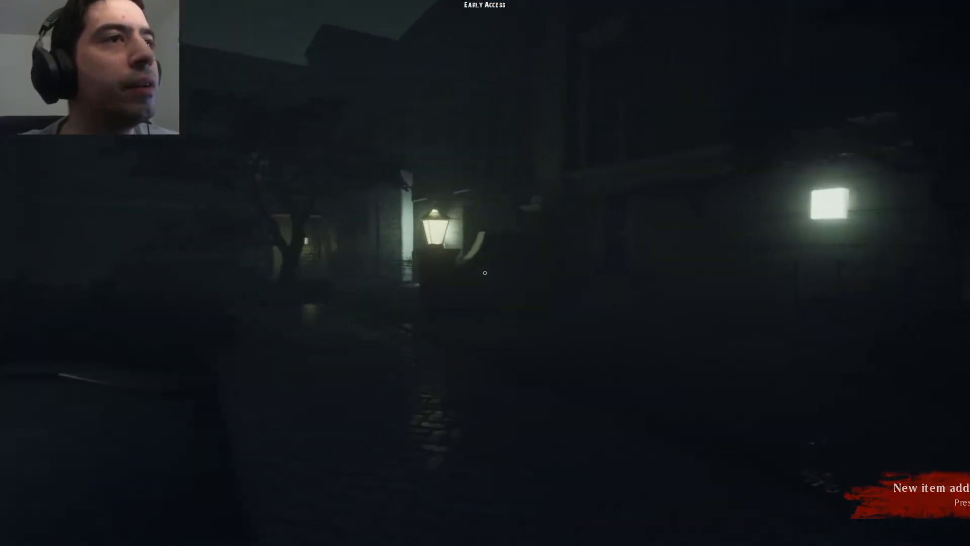
mouse_move(485, 272)
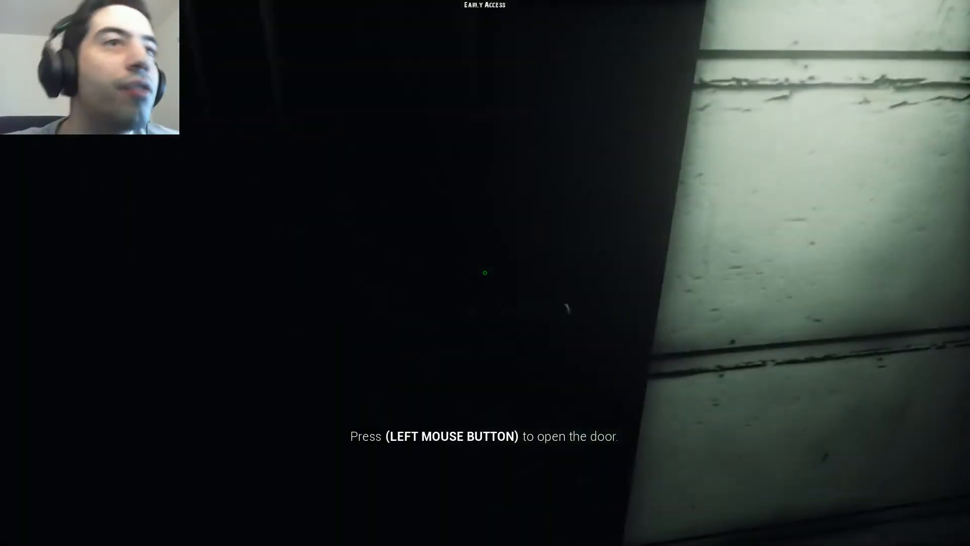
left_click(485, 273)
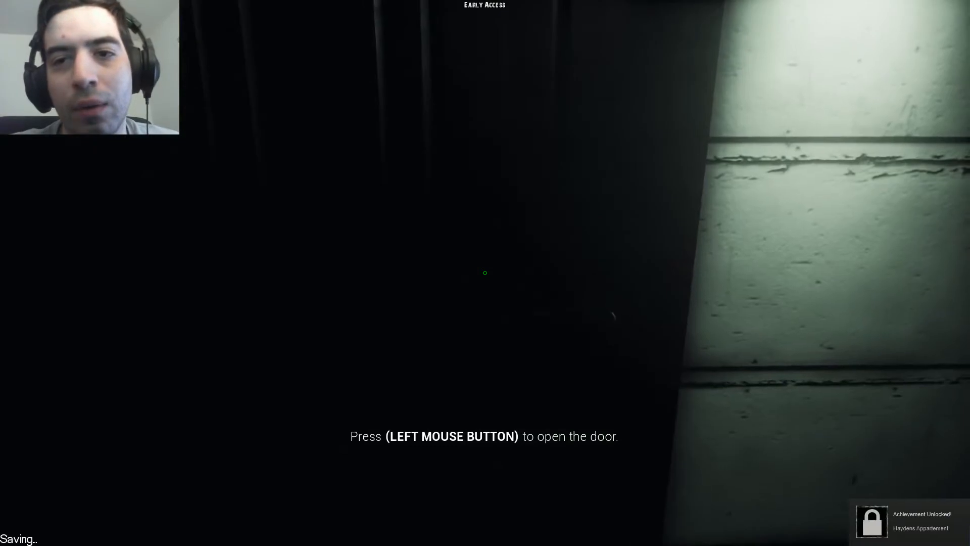
left_click(485, 272)
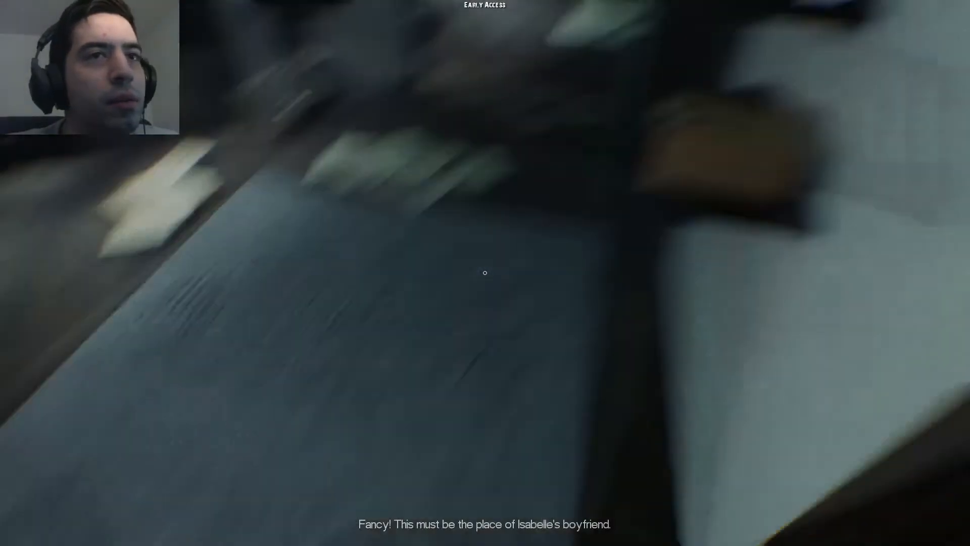
mouse_move(485, 272)
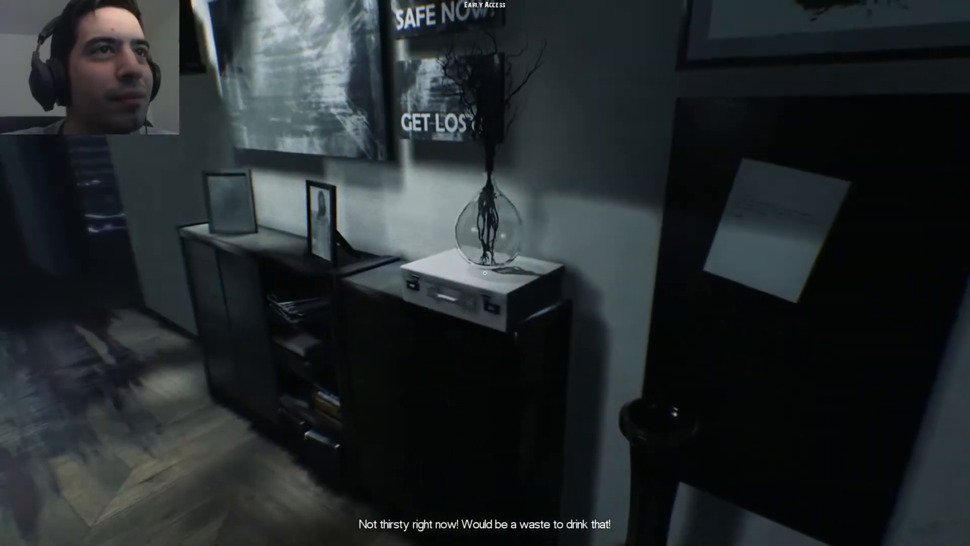
mouse_move(485, 273)
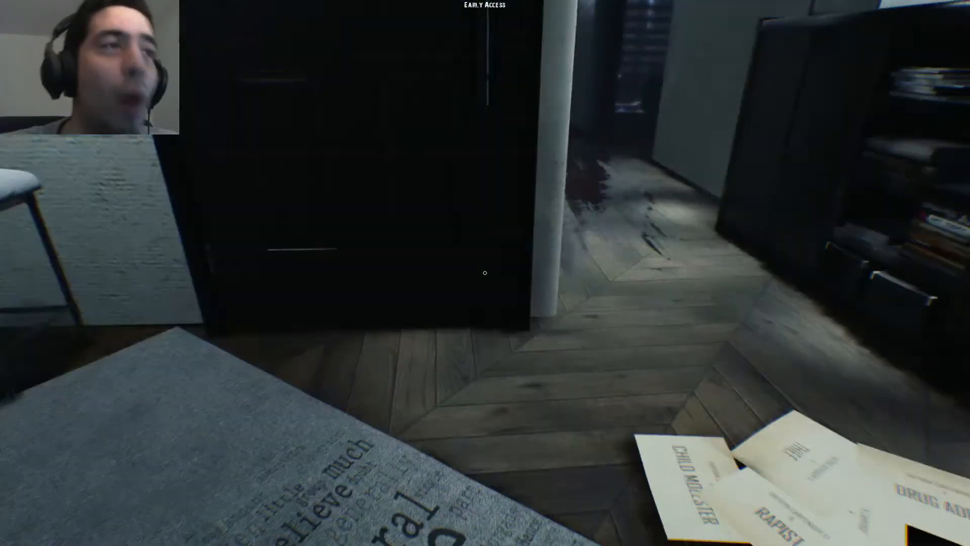
mouse_move(485, 273)
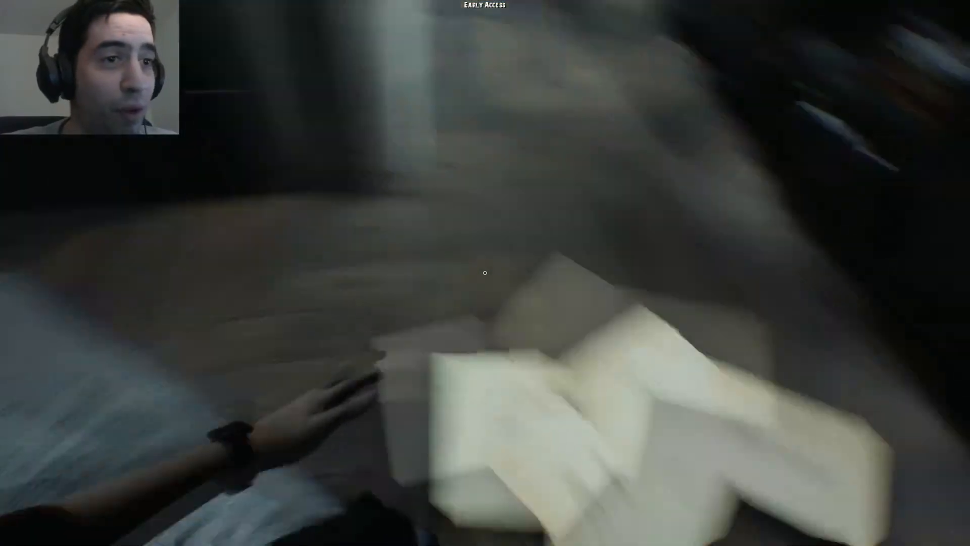
mouse_move(485, 272)
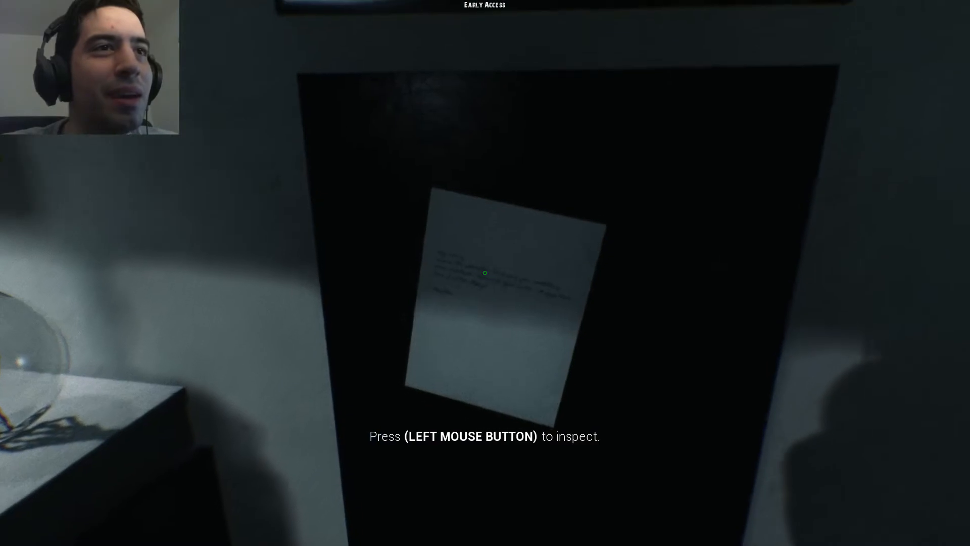
left_click(485, 273)
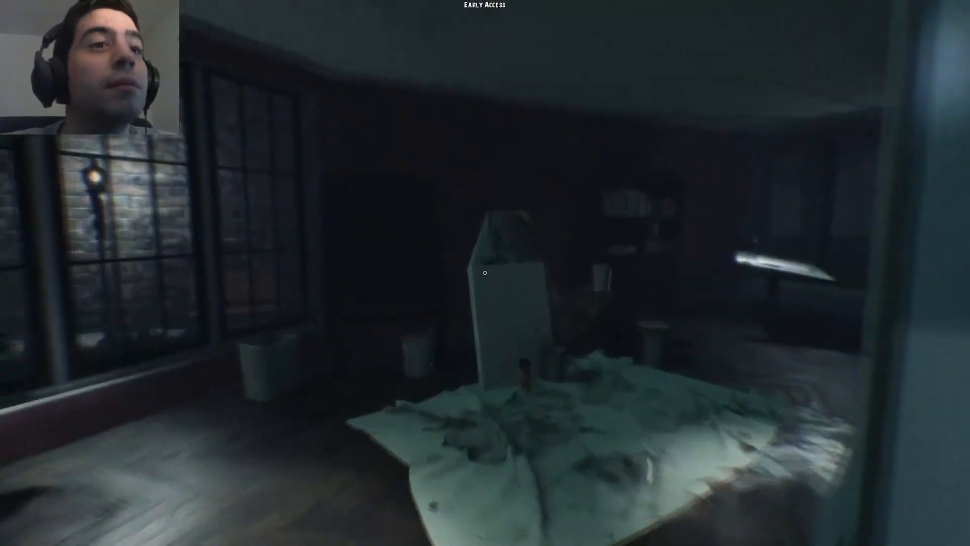
mouse_move(485, 273)
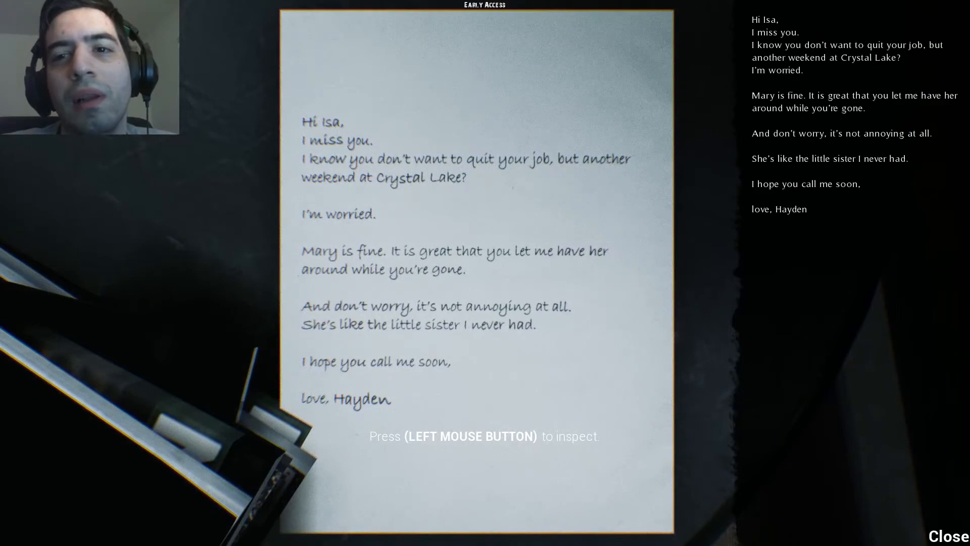
left_click(948, 536)
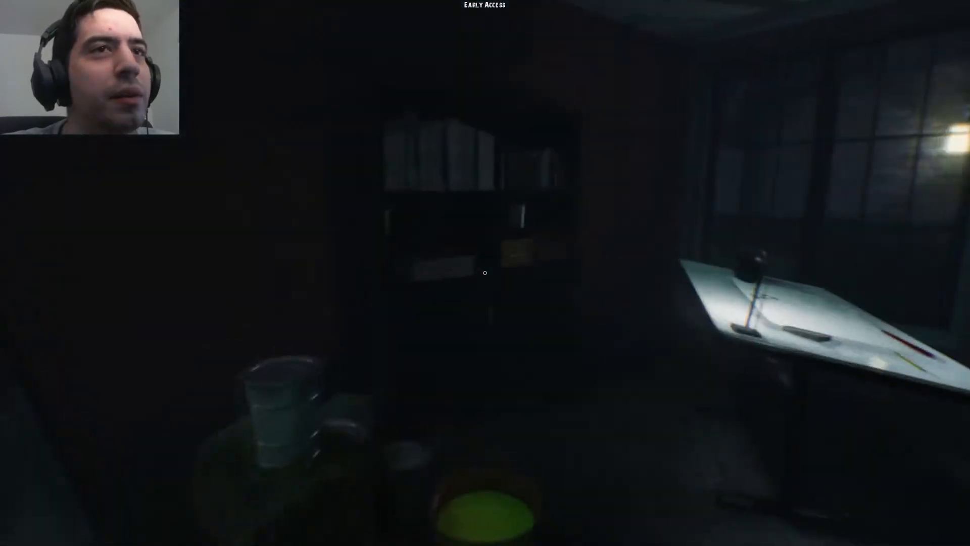
mouse_move(485, 273)
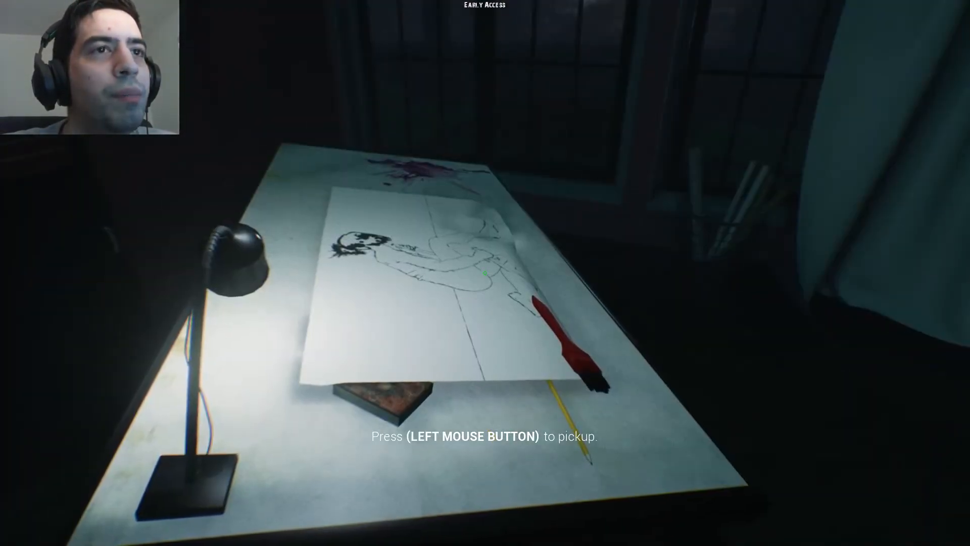
left_click(485, 272)
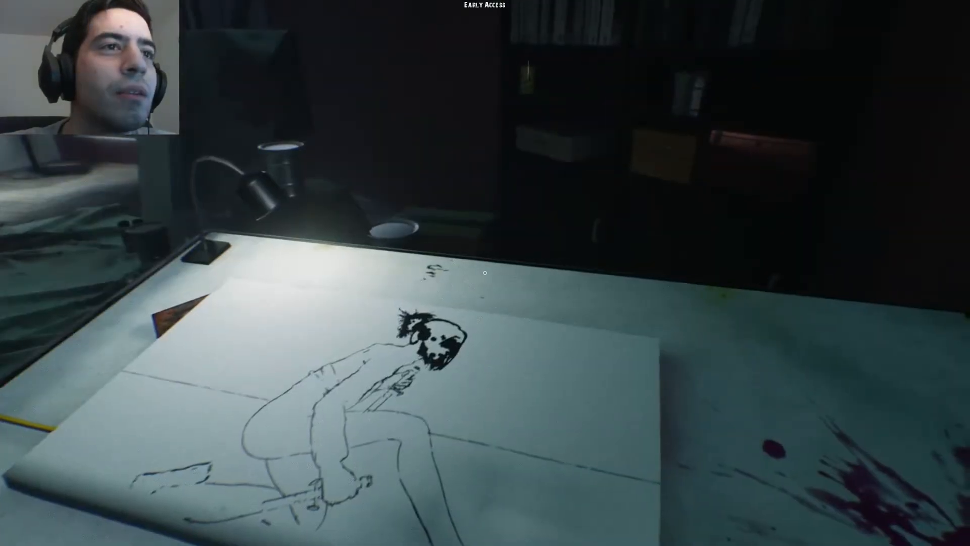
mouse_move(485, 271)
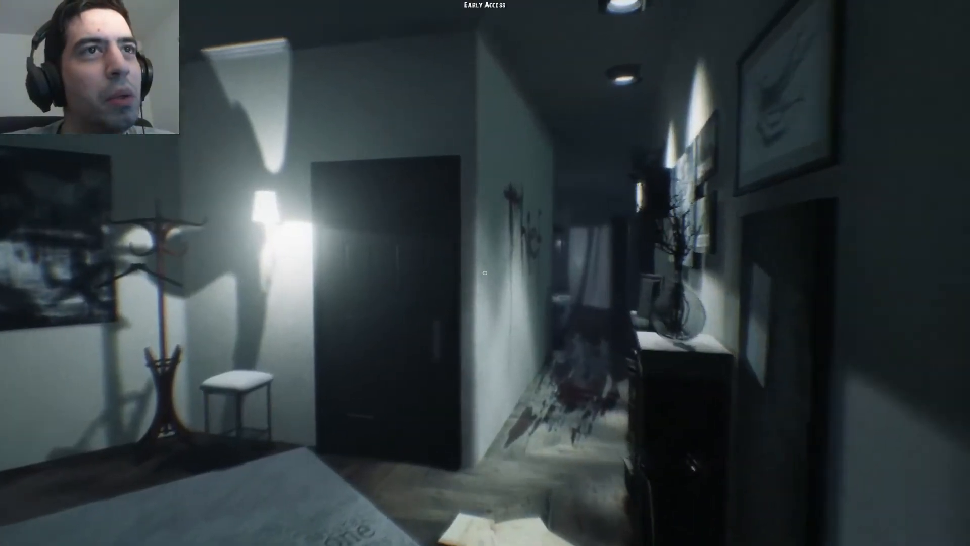
mouse_move(485, 273)
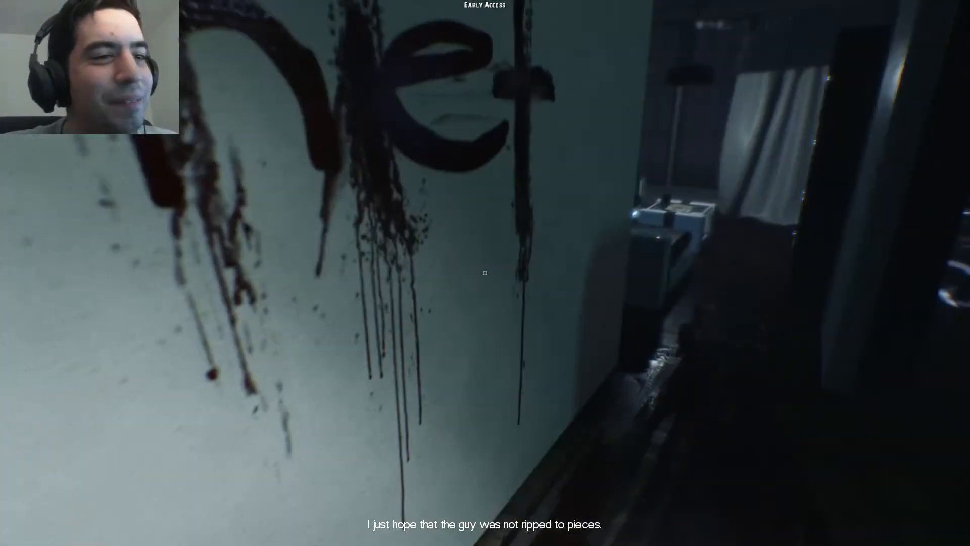
mouse_move(485, 272)
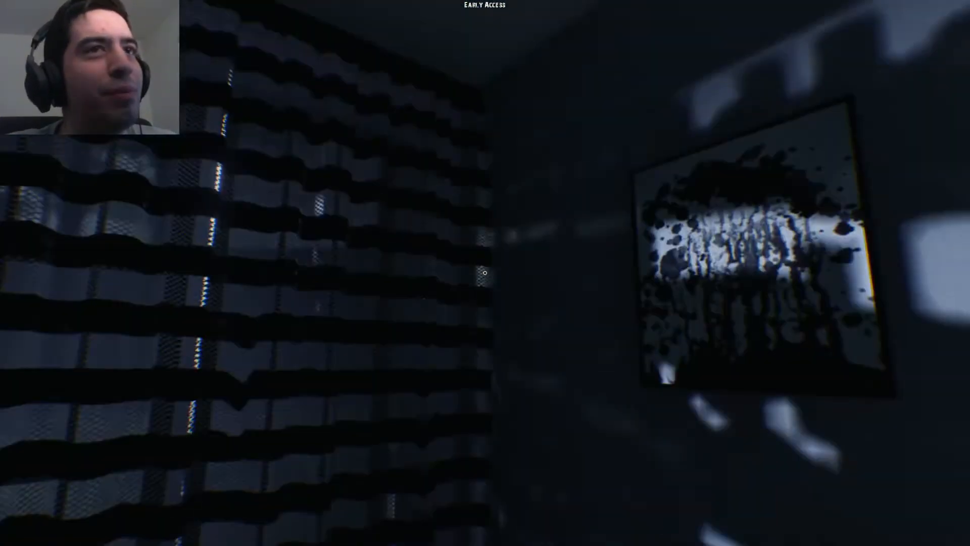
mouse_move(485, 273)
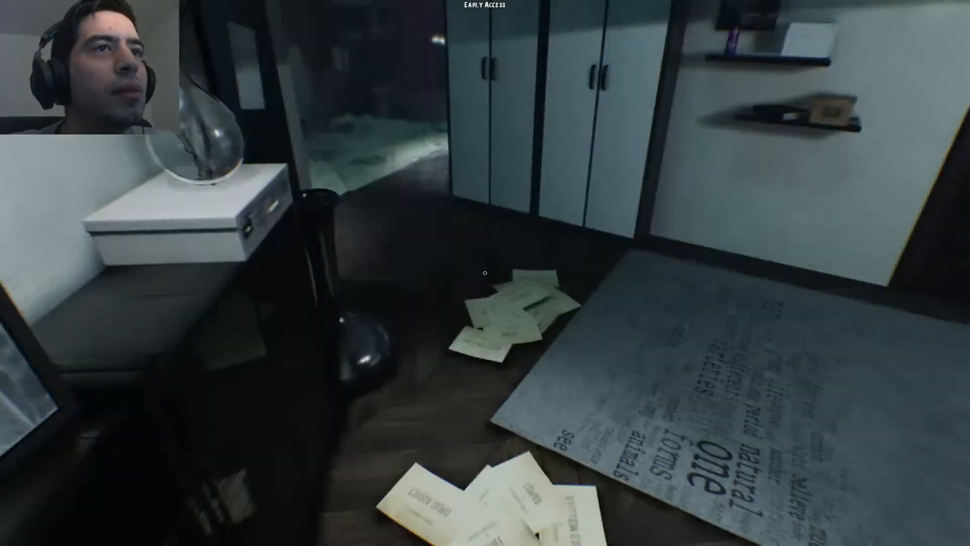
mouse_move(485, 273)
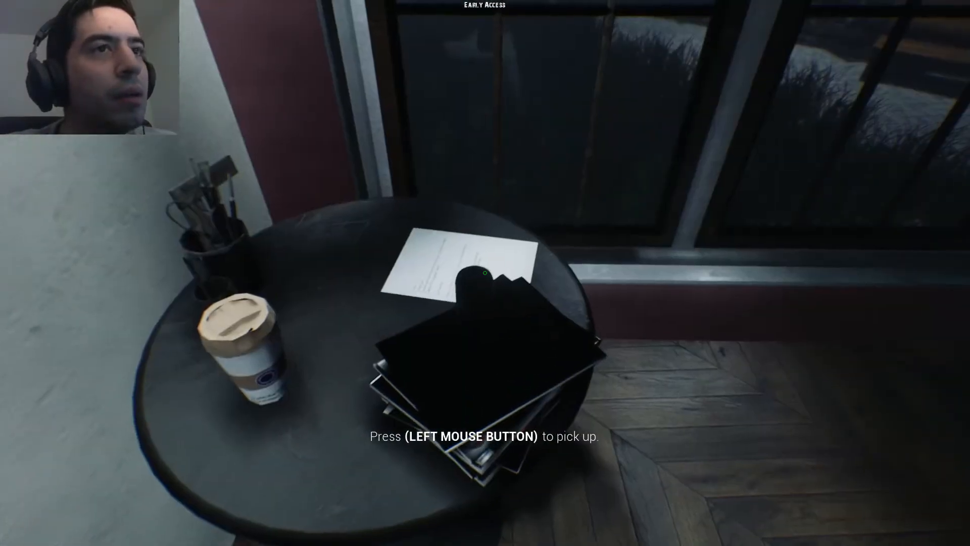
left_click(485, 272)
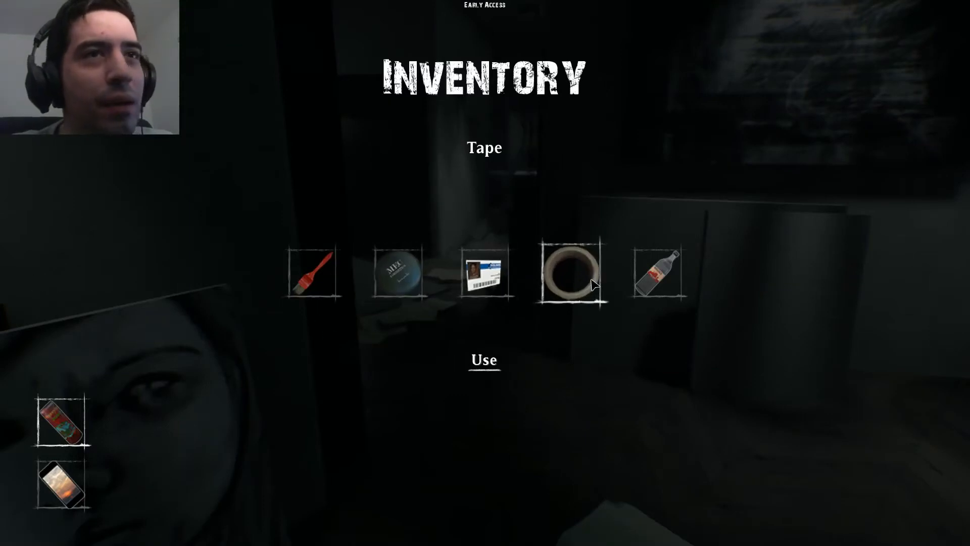
left_click(658, 271)
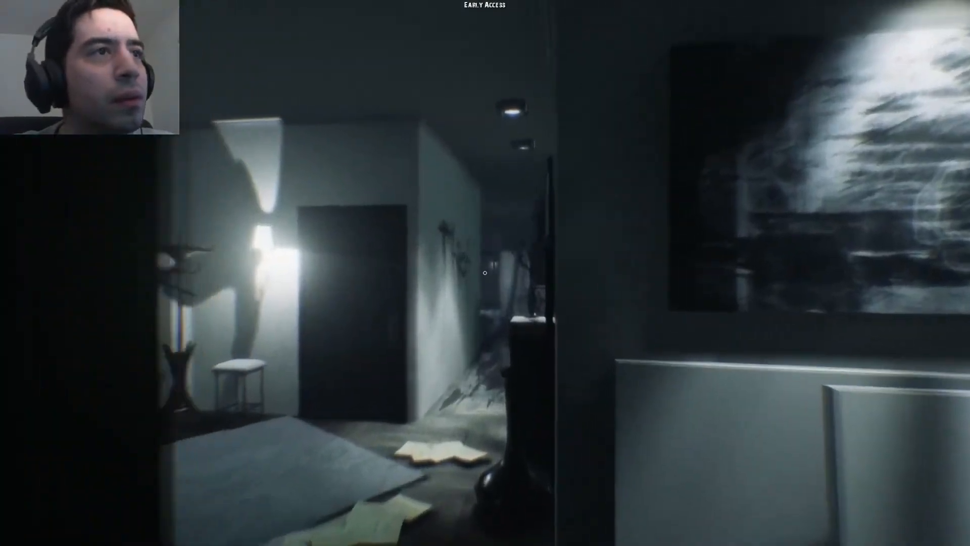
mouse_move(485, 272)
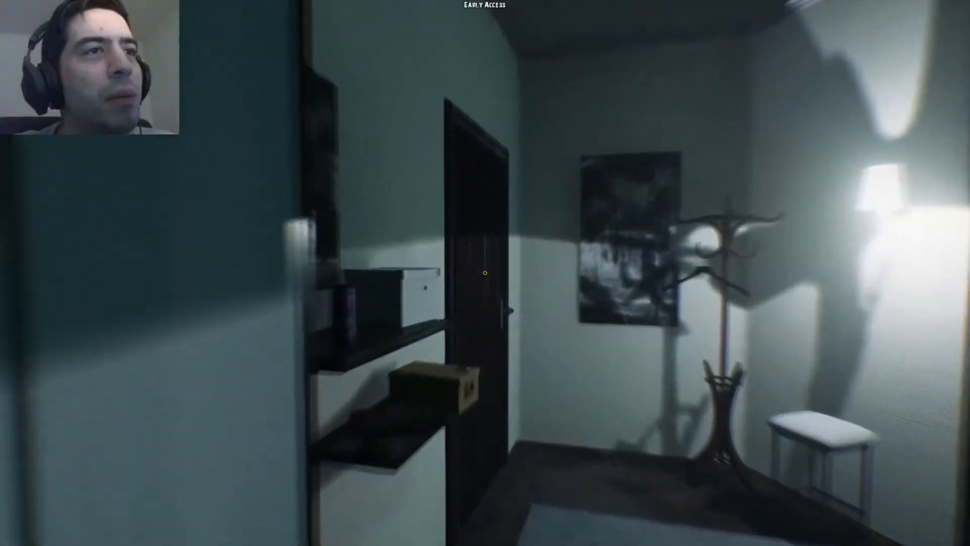
mouse_move(485, 272)
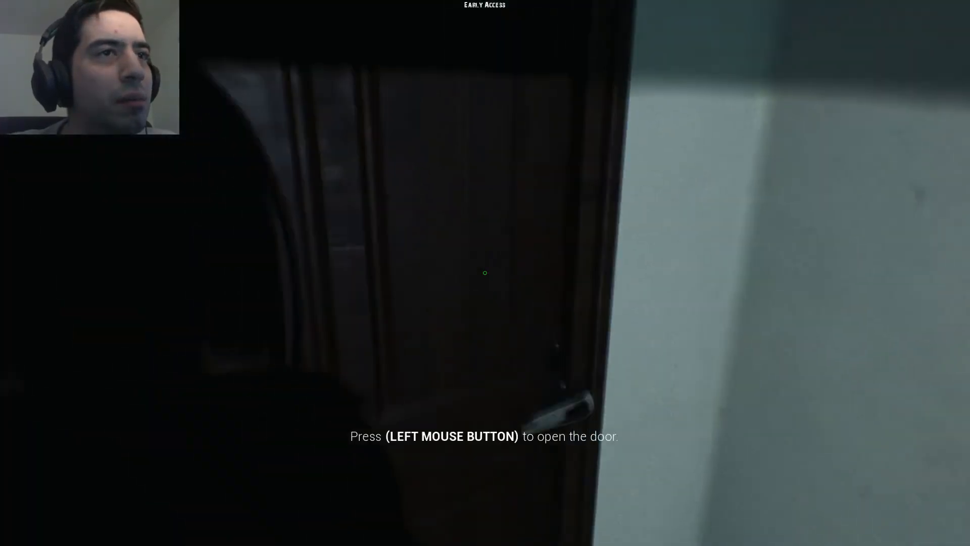
left_click(484, 273)
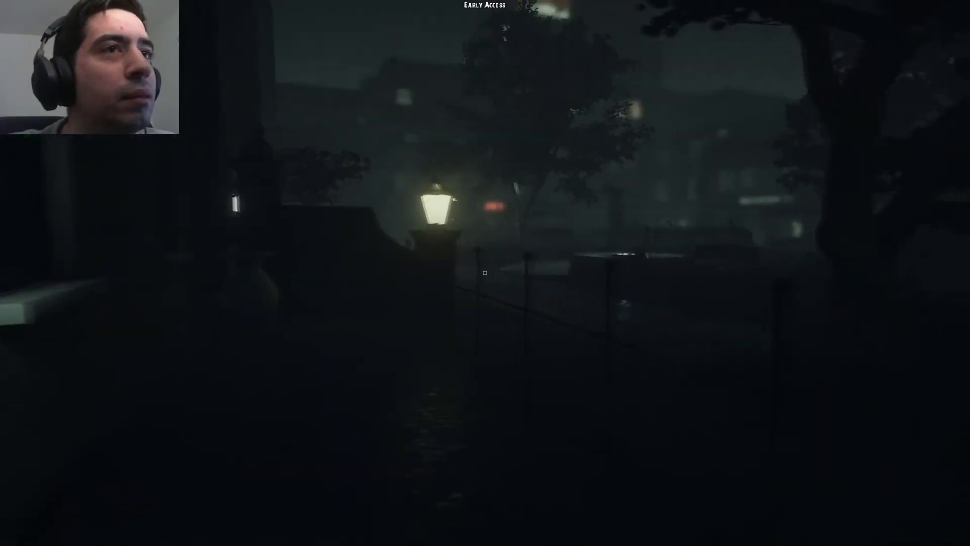
mouse_move(485, 273)
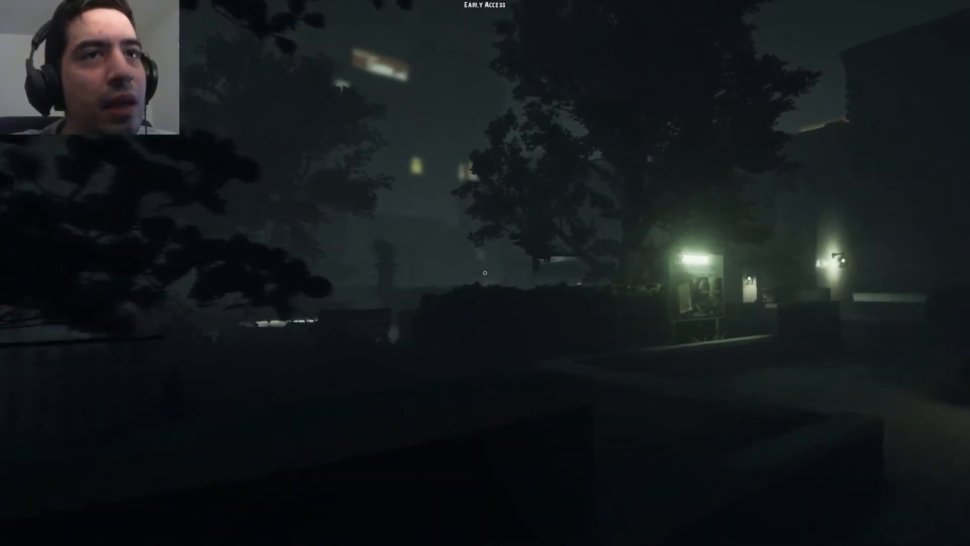
mouse_move(485, 273)
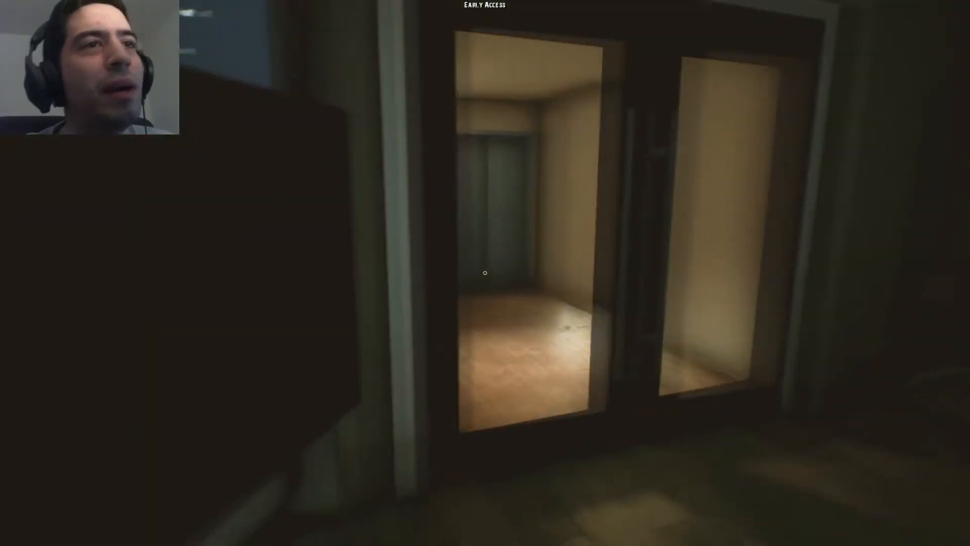
mouse_move(485, 271)
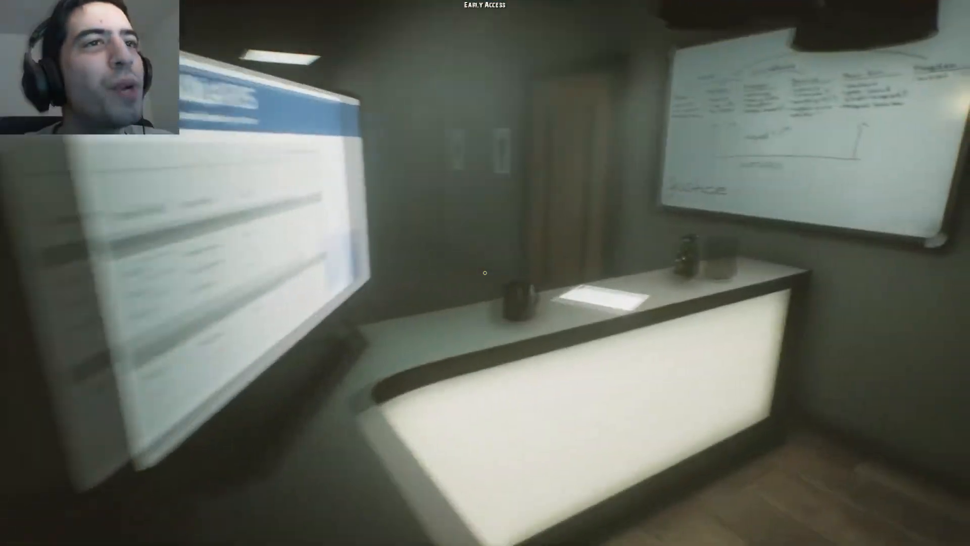
key("Tab")
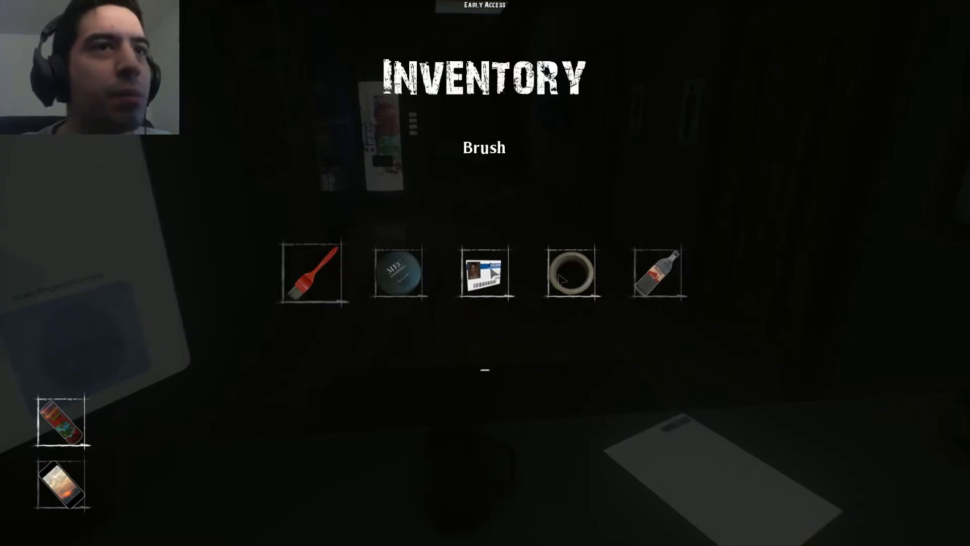
mouse_move(414, 342)
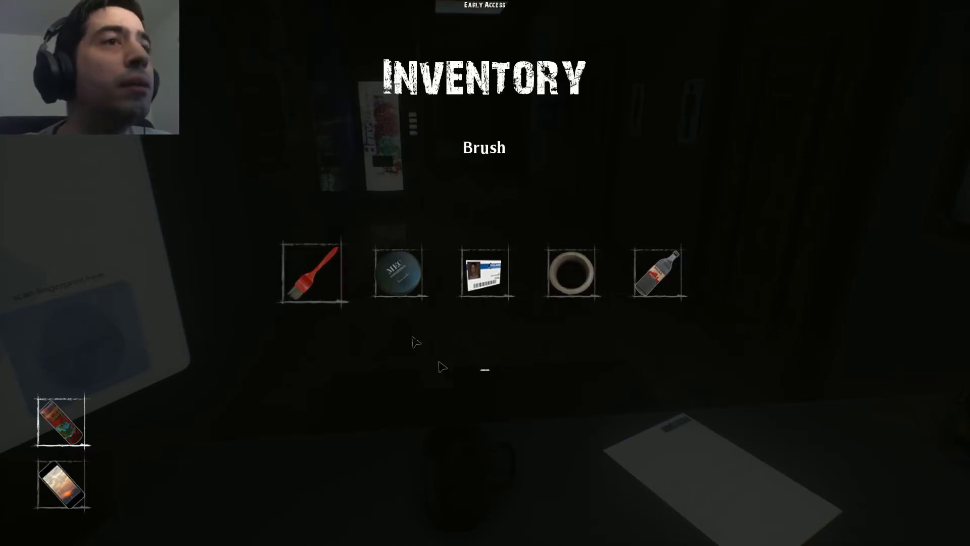
left_click(398, 272)
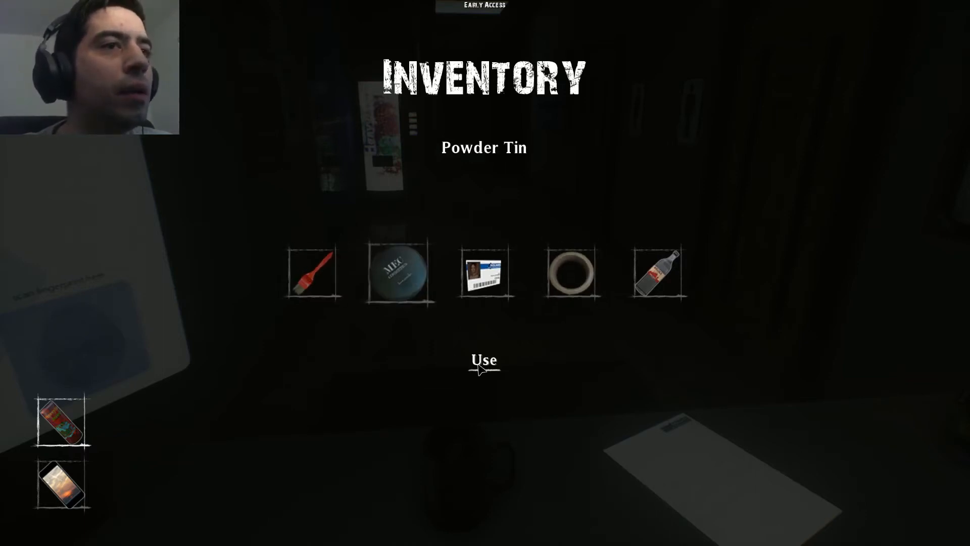
left_click(484, 360)
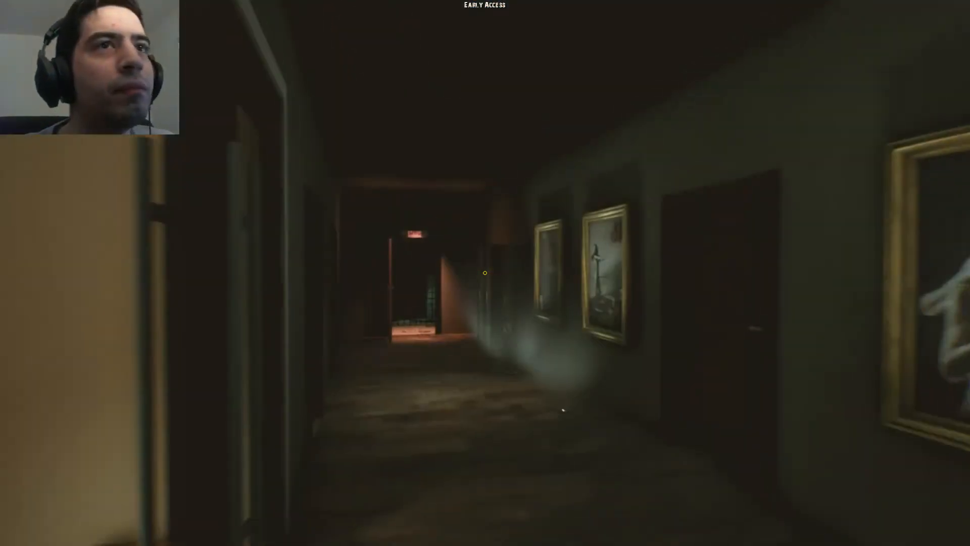
key("w")
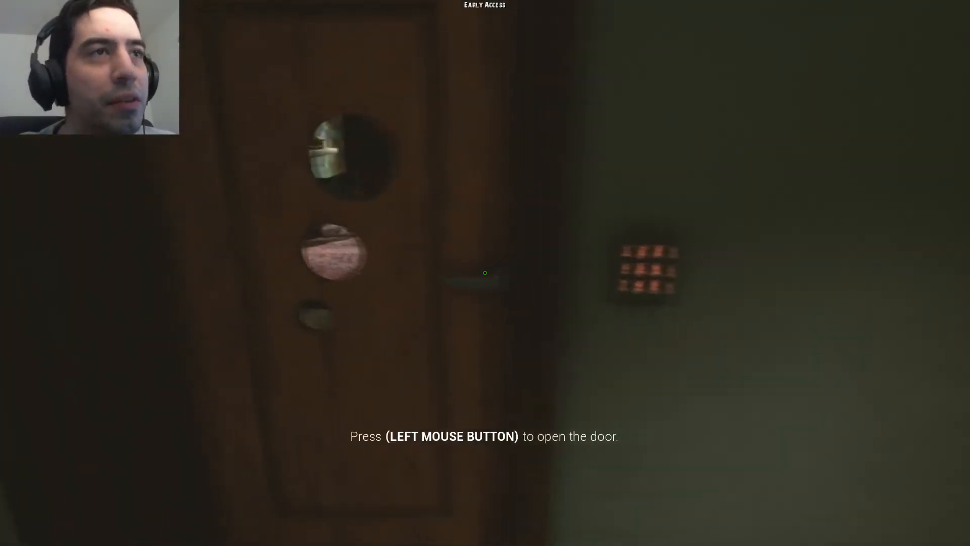
left_click(485, 272)
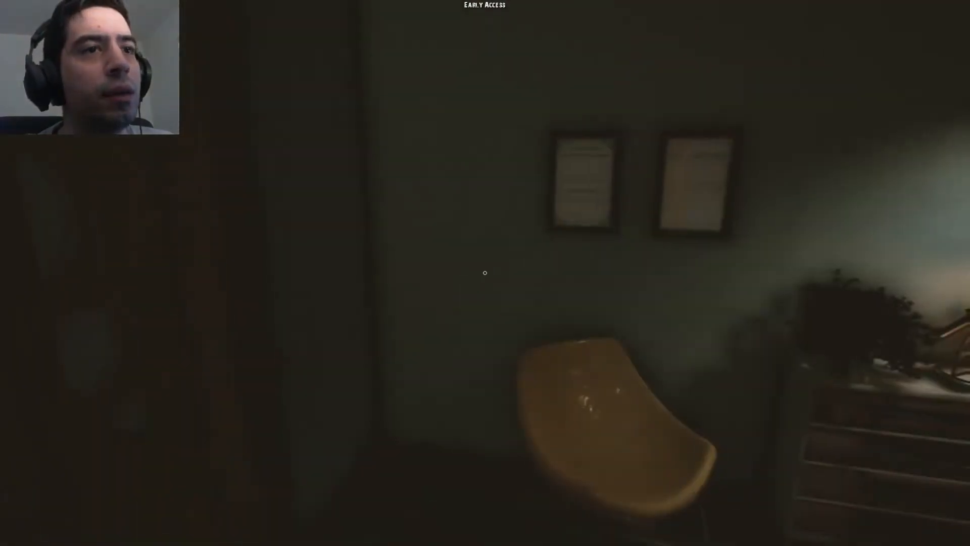
mouse_move(485, 272)
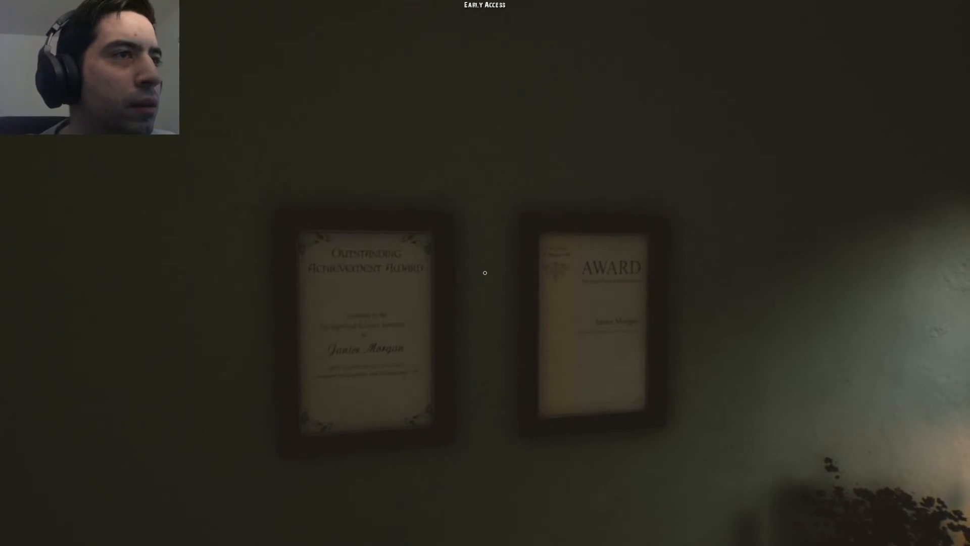
mouse_move(485, 272)
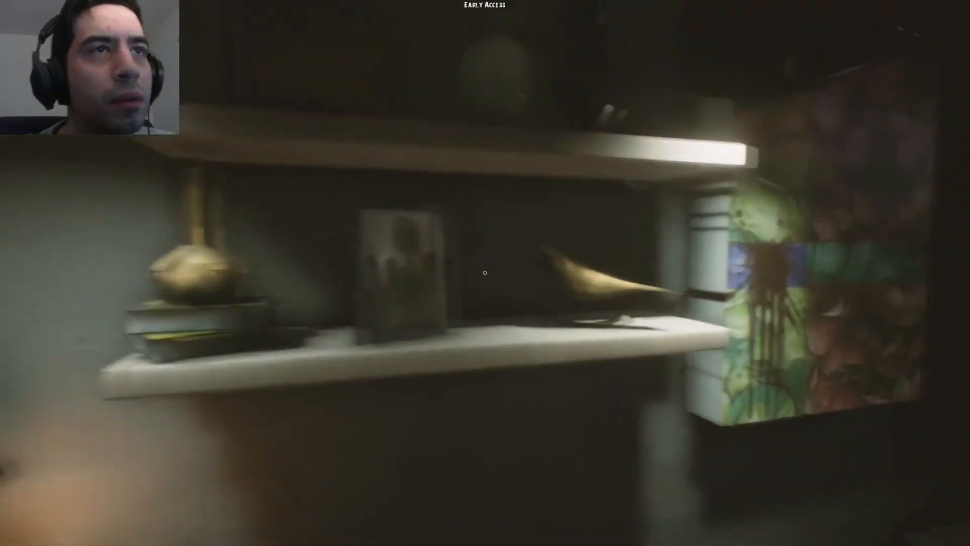
mouse_move(485, 273)
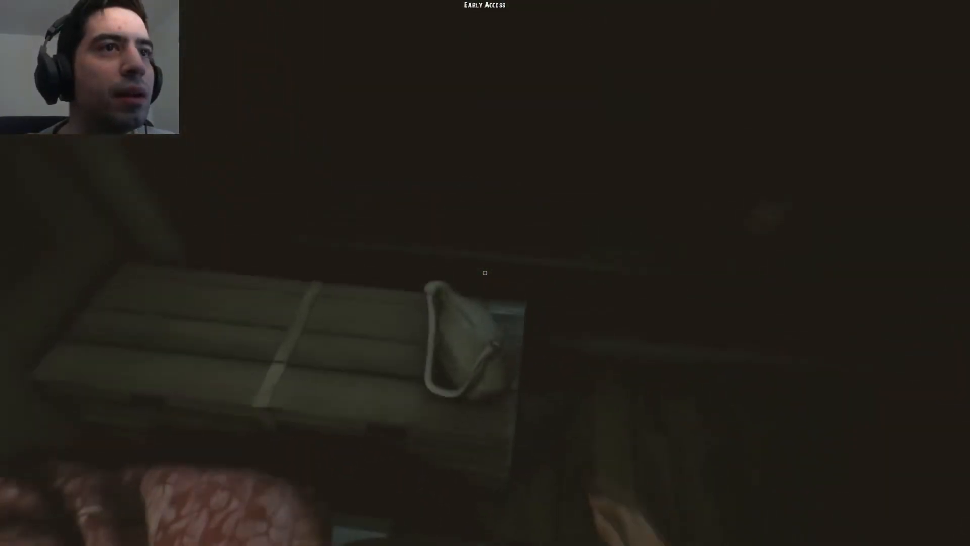
mouse_move(485, 273)
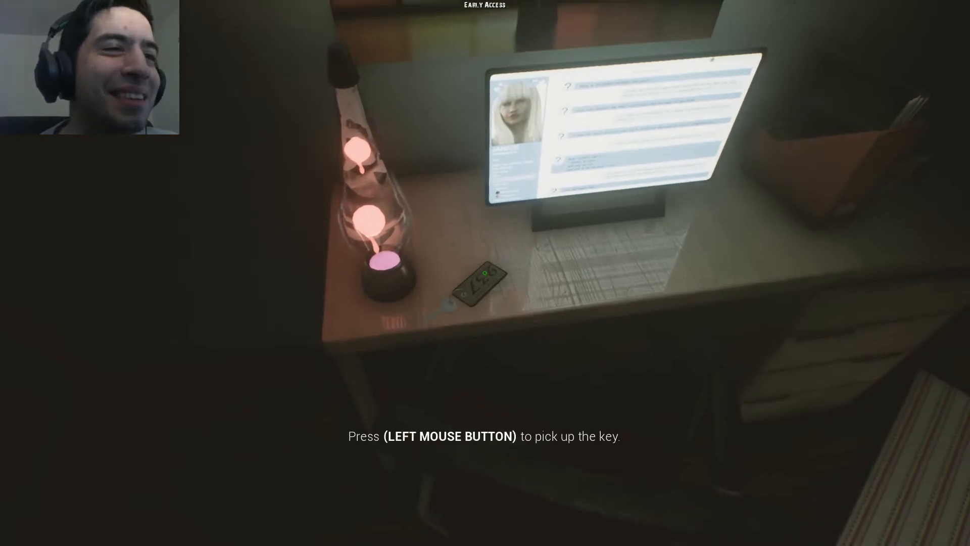
left_click(485, 273)
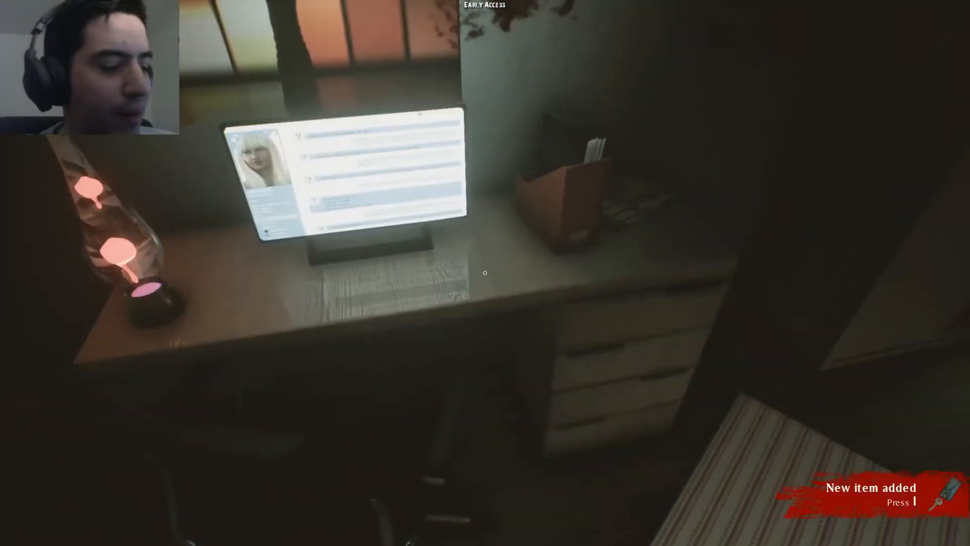
key("i")
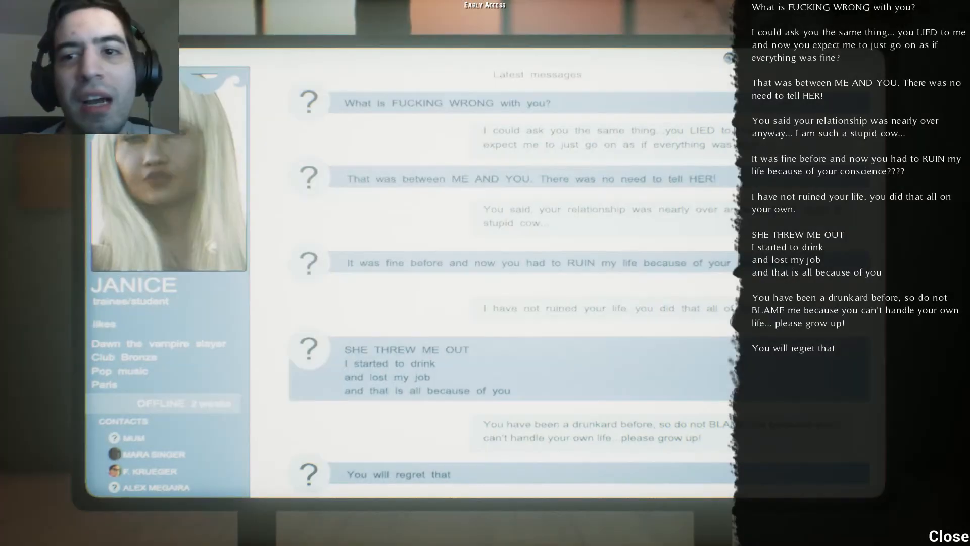
left_click(938, 535)
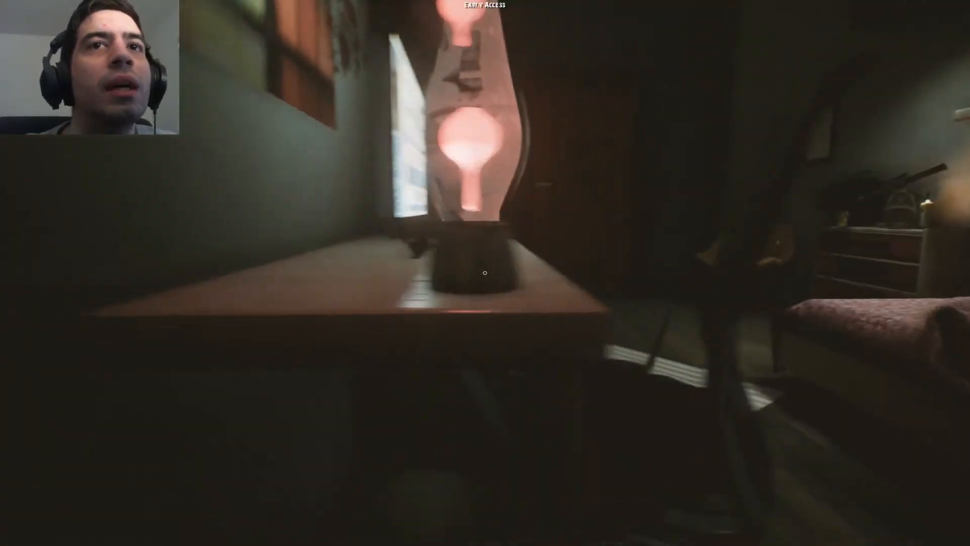
mouse_move(485, 273)
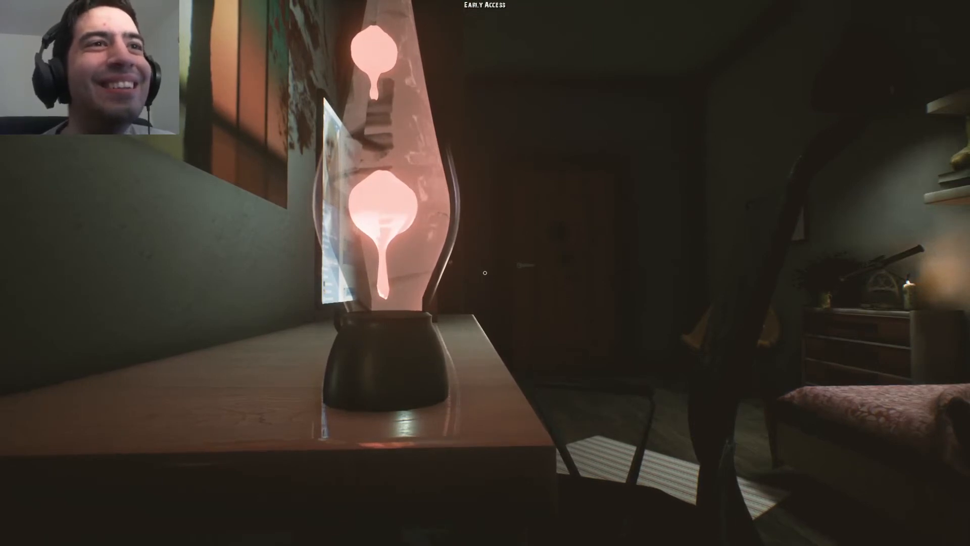
mouse_move(485, 273)
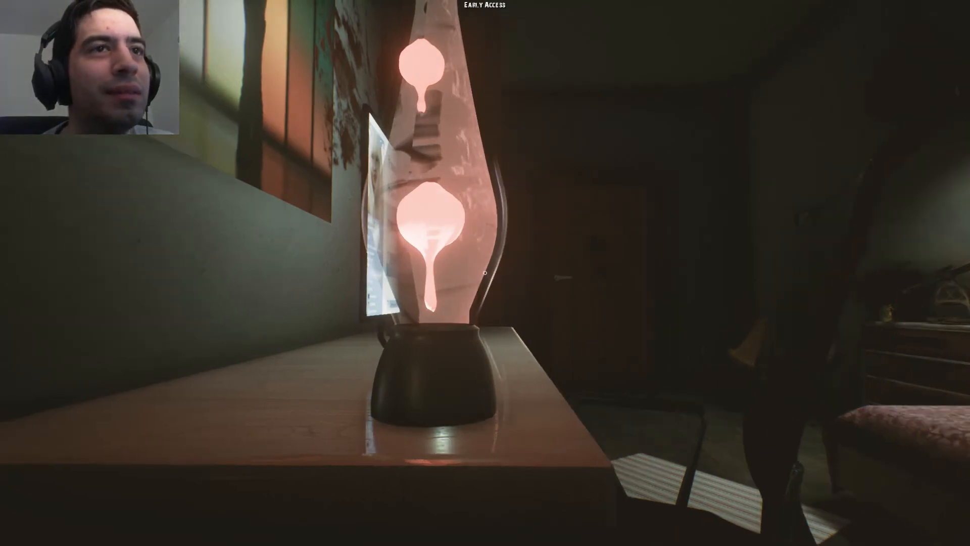
mouse_move(485, 272)
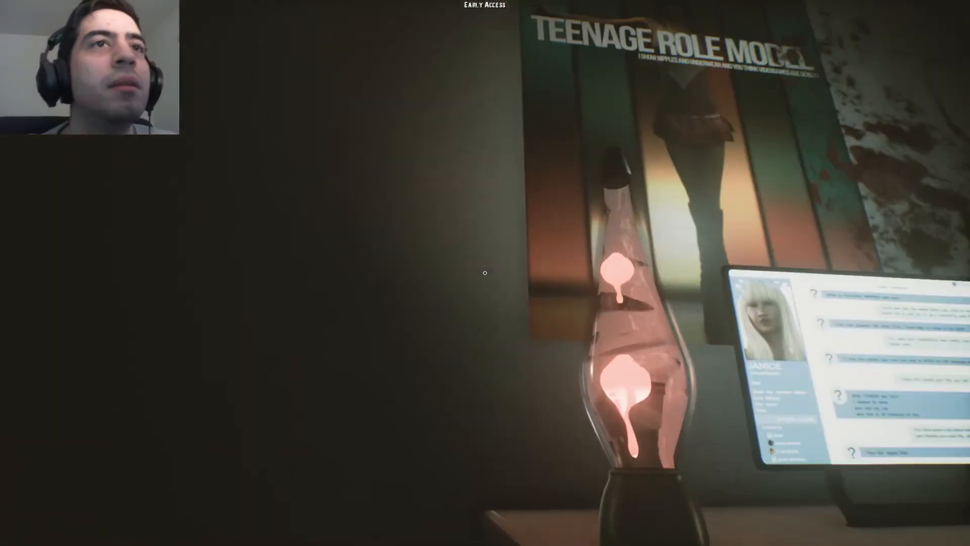
mouse_move(485, 272)
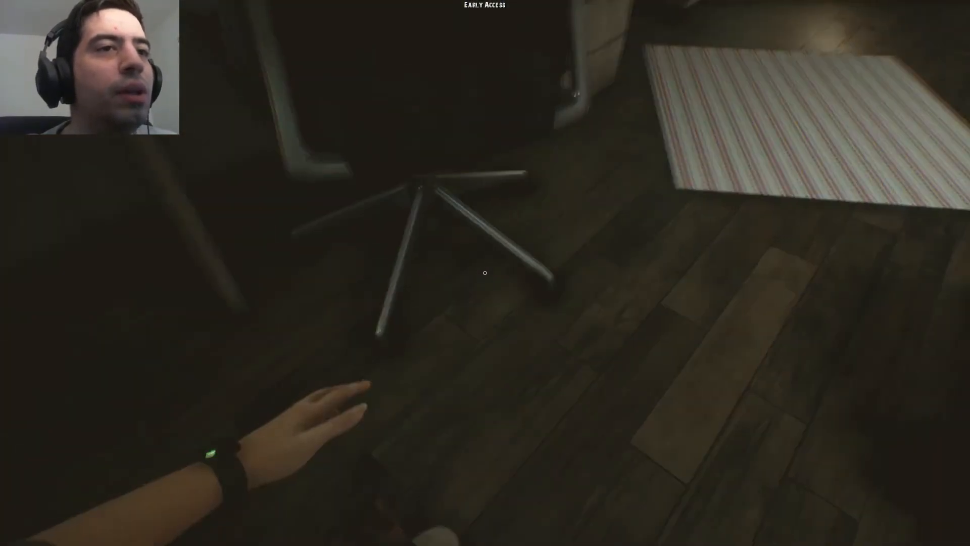
mouse_move(485, 273)
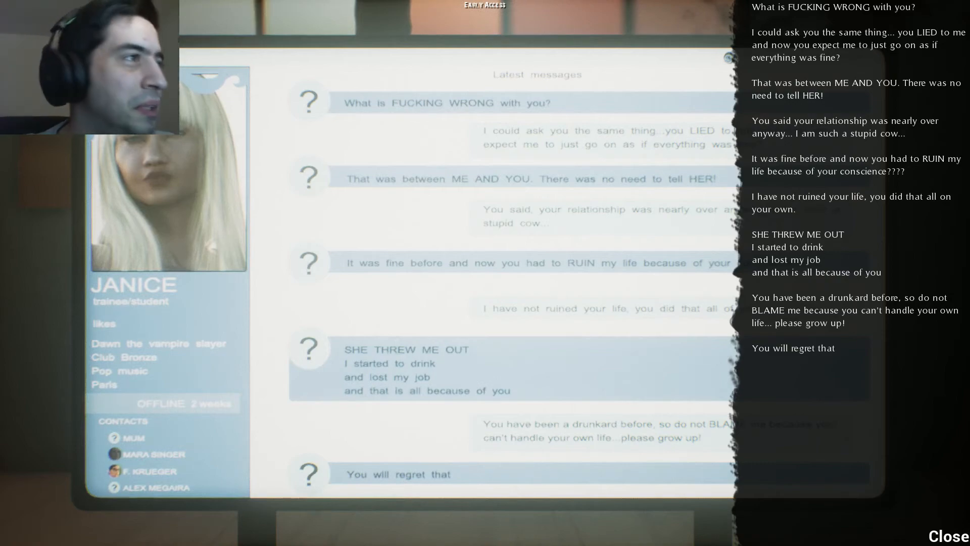
left_click(938, 536)
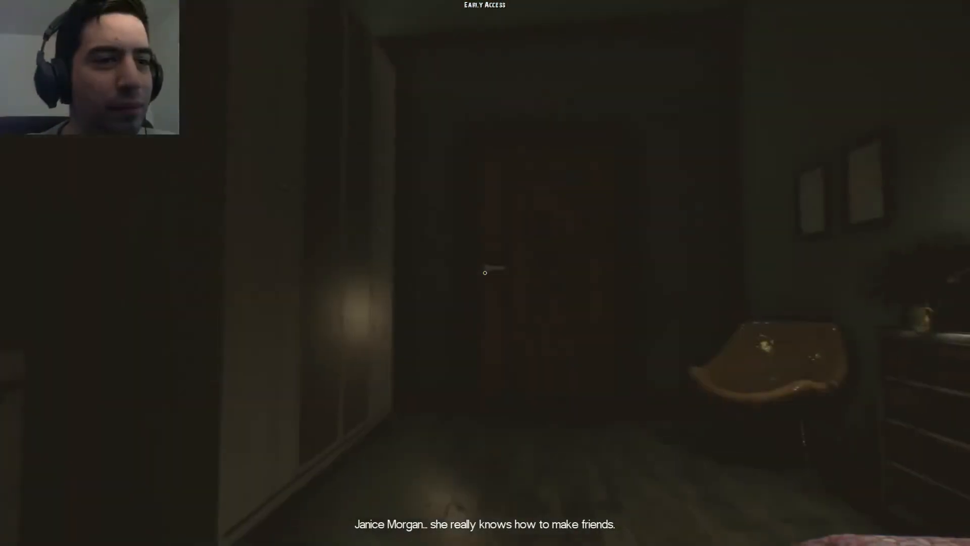
mouse_move(485, 271)
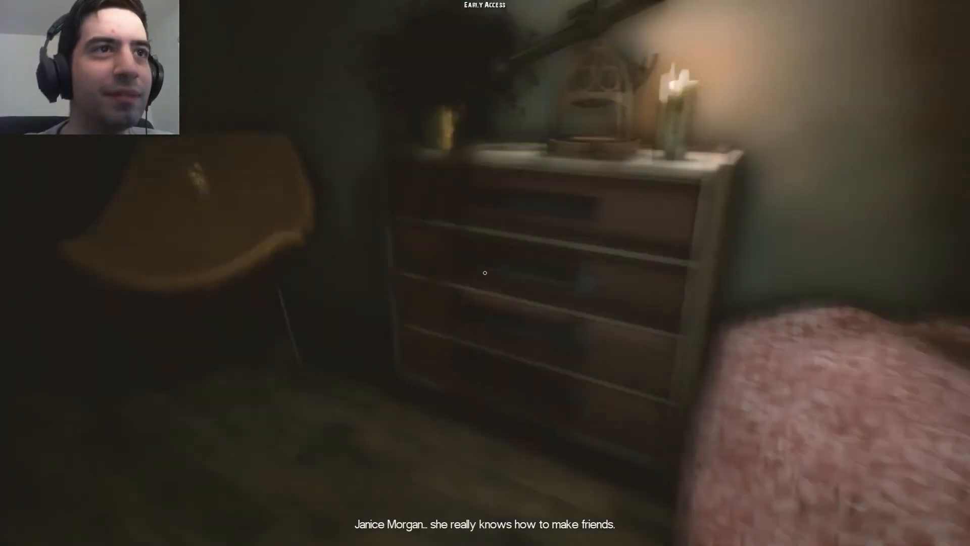
mouse_move(485, 272)
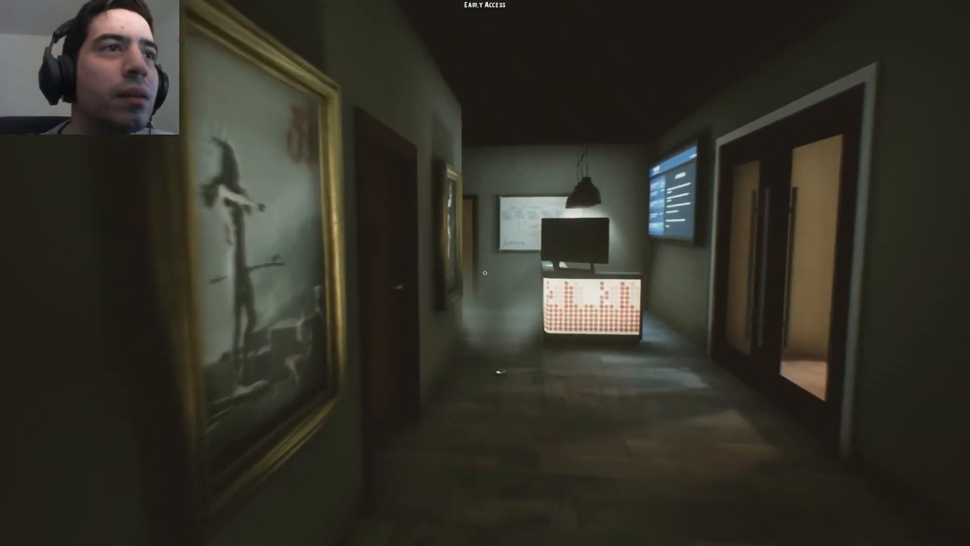
mouse_move(484, 273)
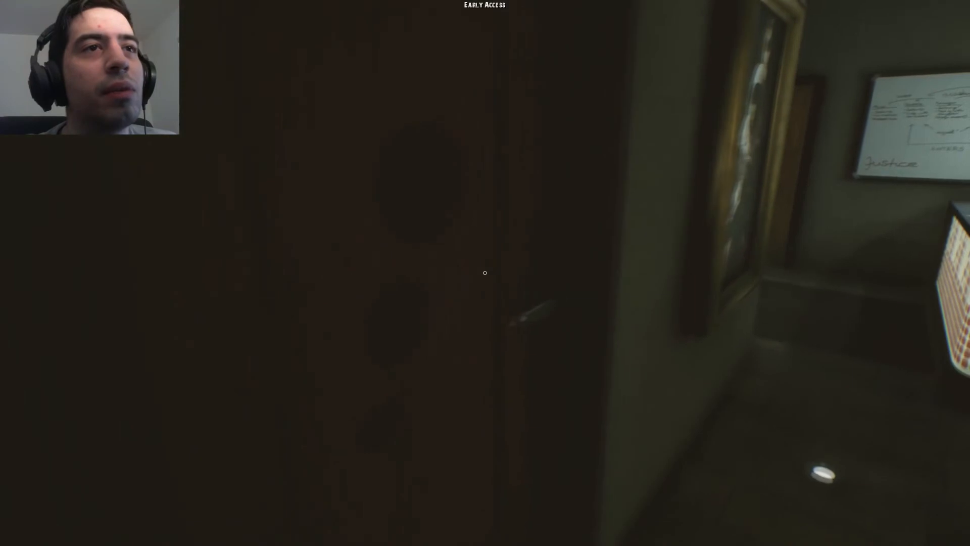
mouse_move(485, 272)
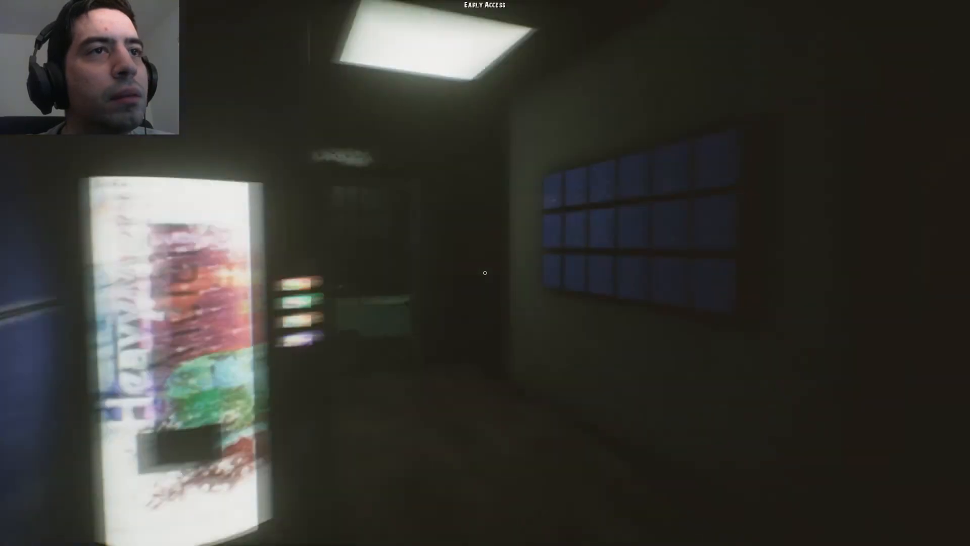
mouse_move(485, 273)
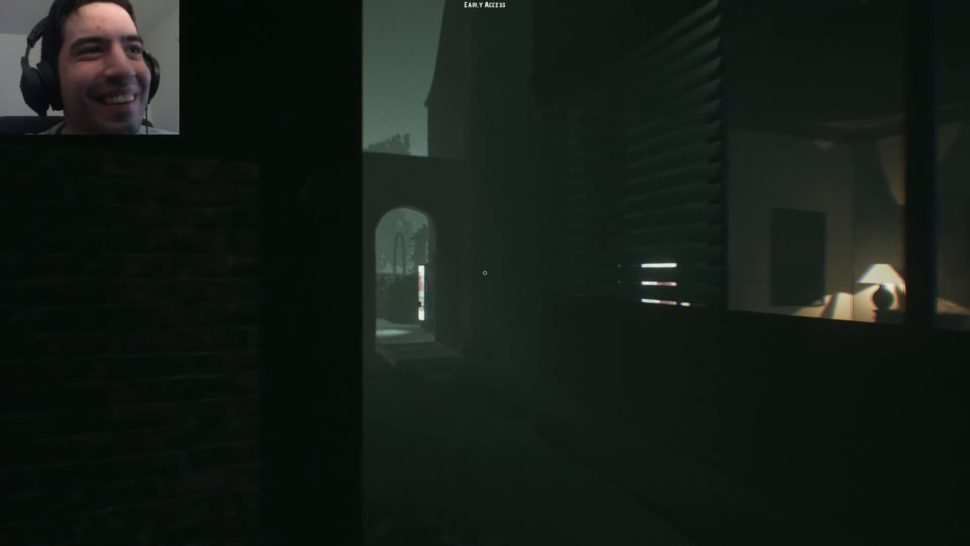
mouse_move(484, 271)
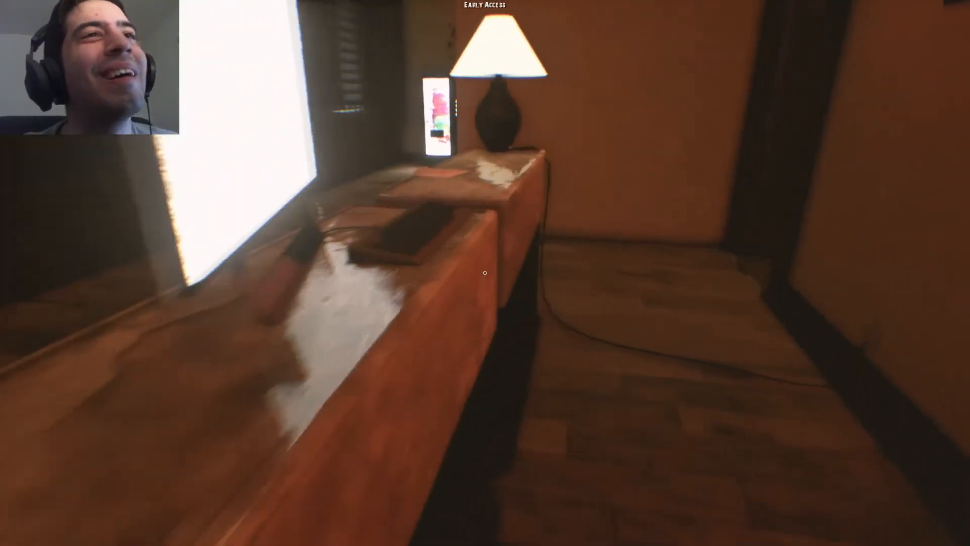
mouse_move(485, 272)
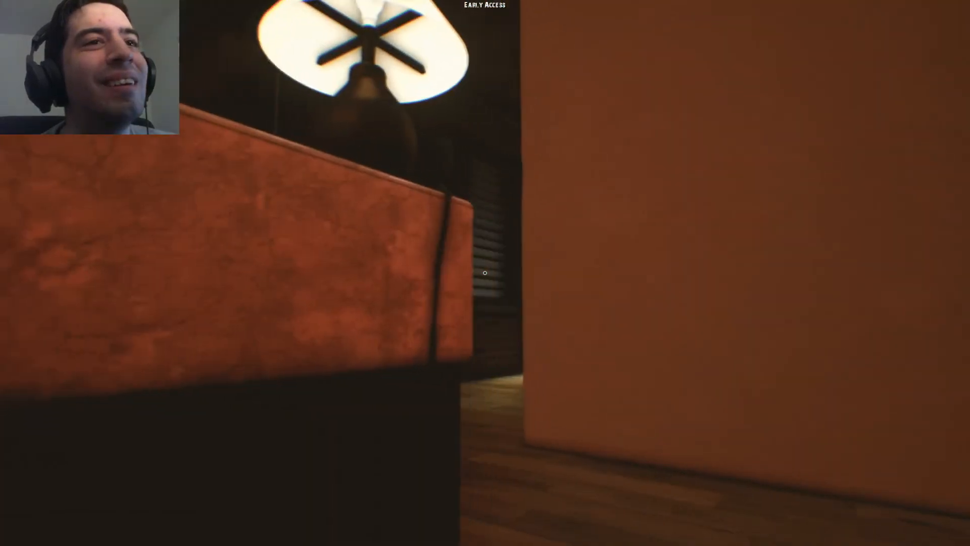
mouse_move(485, 272)
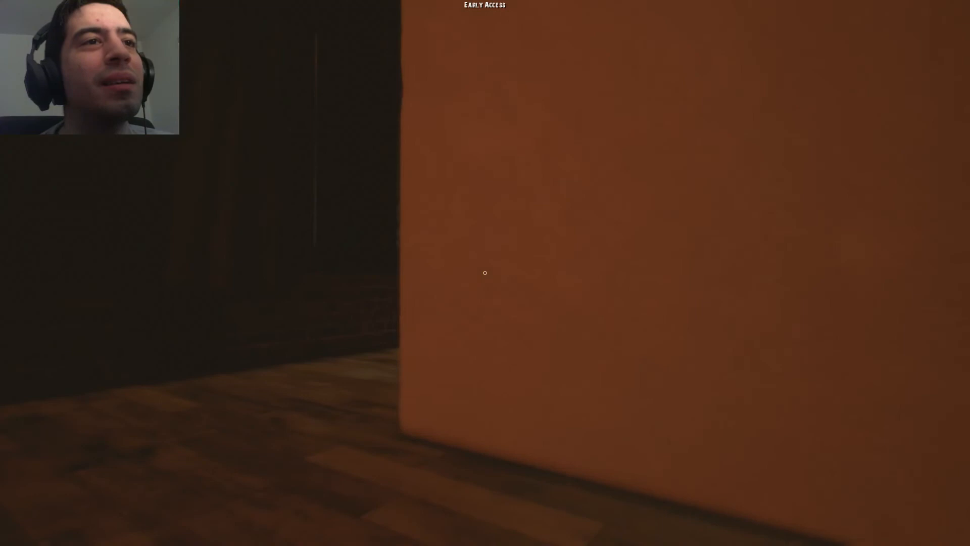
mouse_move(485, 273)
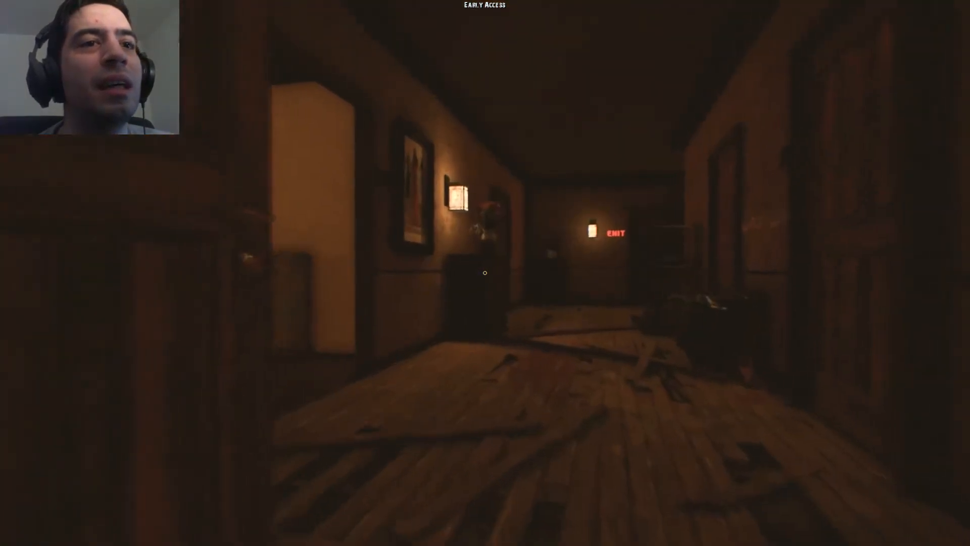
mouse_move(485, 272)
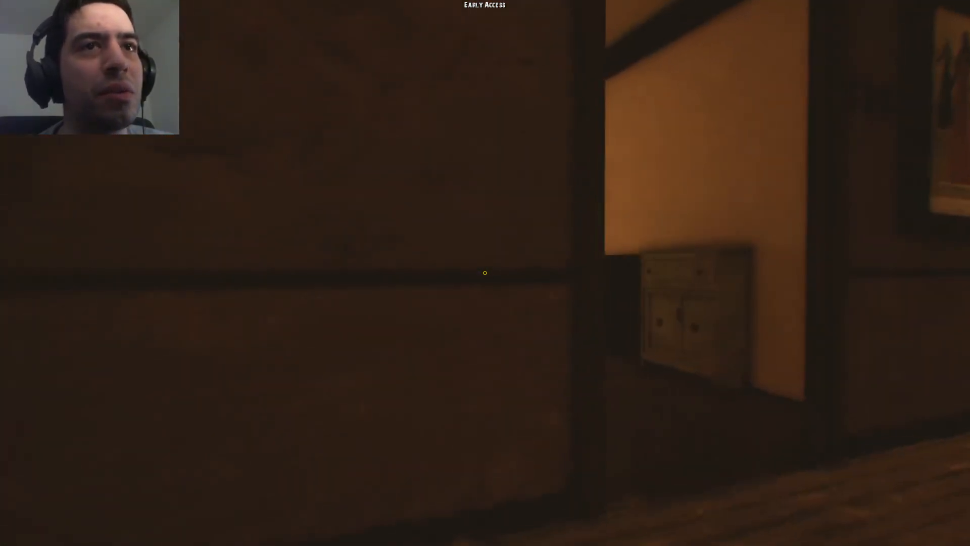
mouse_move(485, 272)
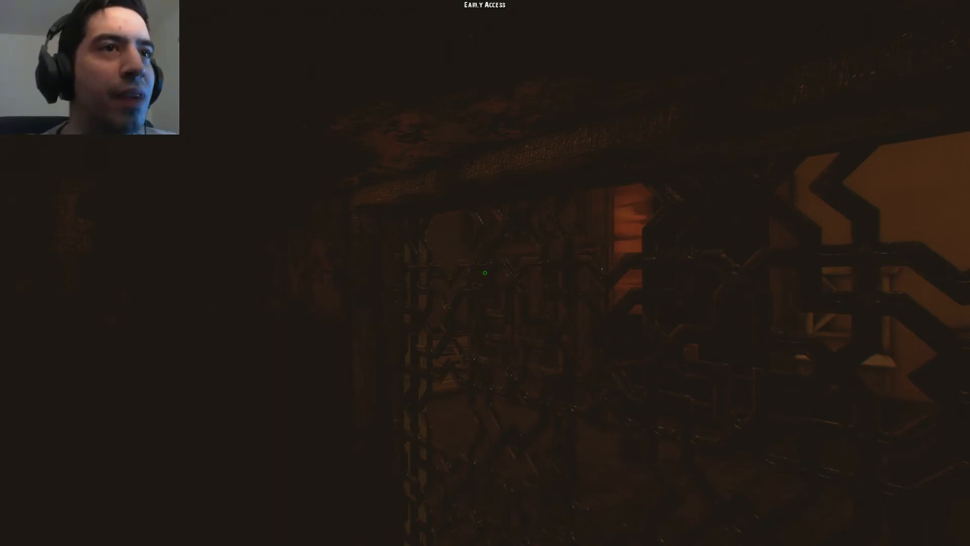
mouse_move(485, 272)
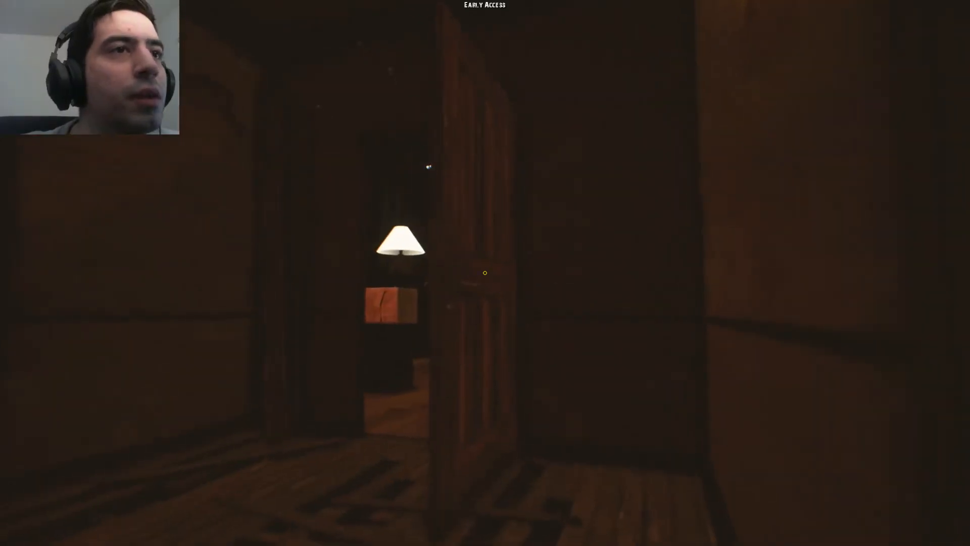
mouse_move(485, 272)
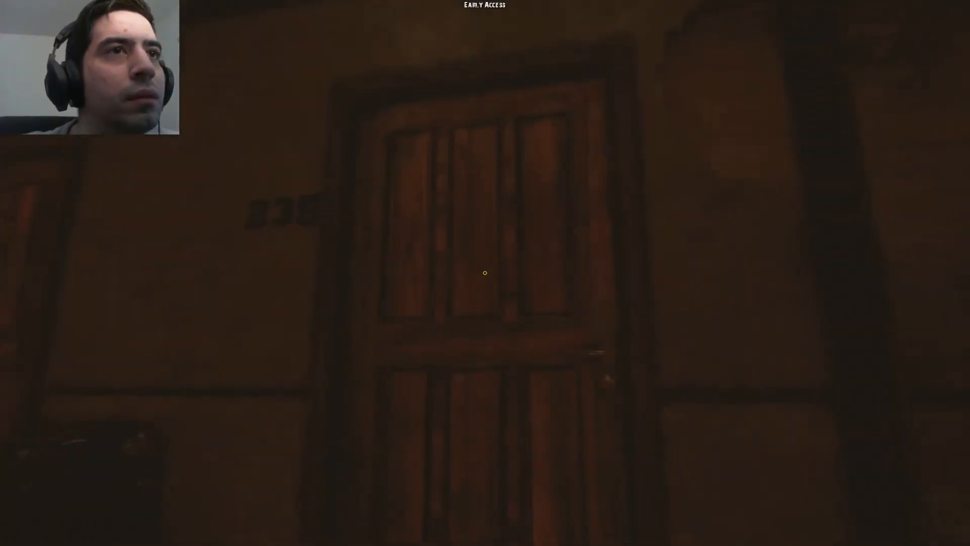
mouse_move(485, 273)
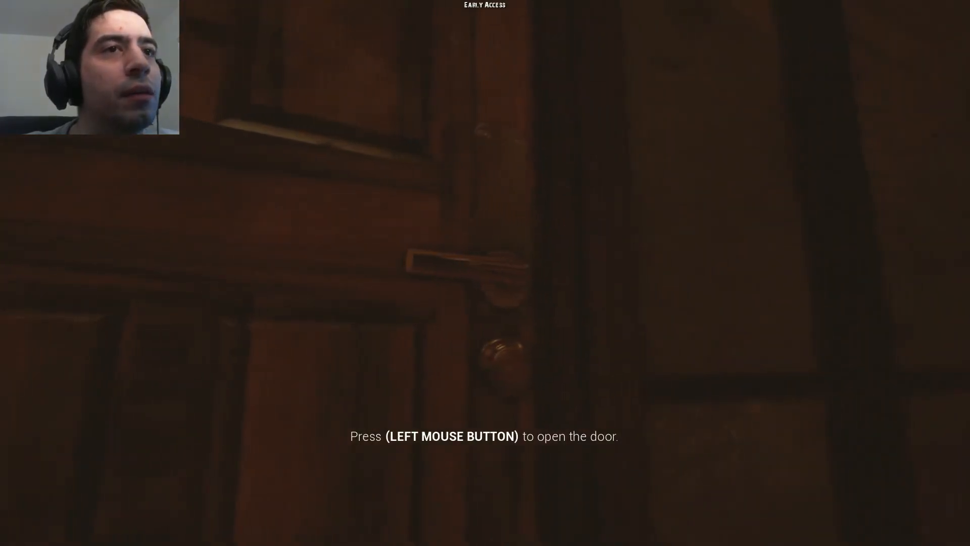
left_click(485, 272)
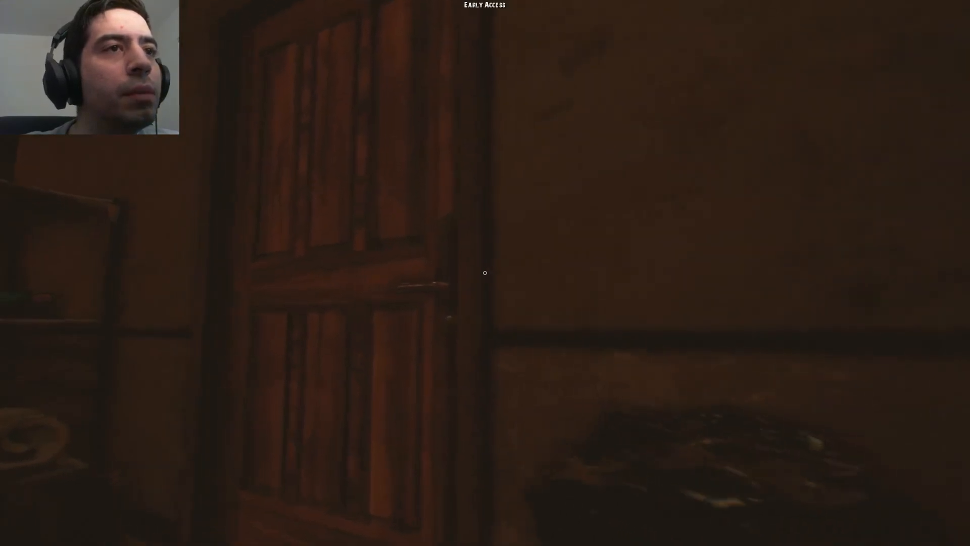
mouse_move(485, 273)
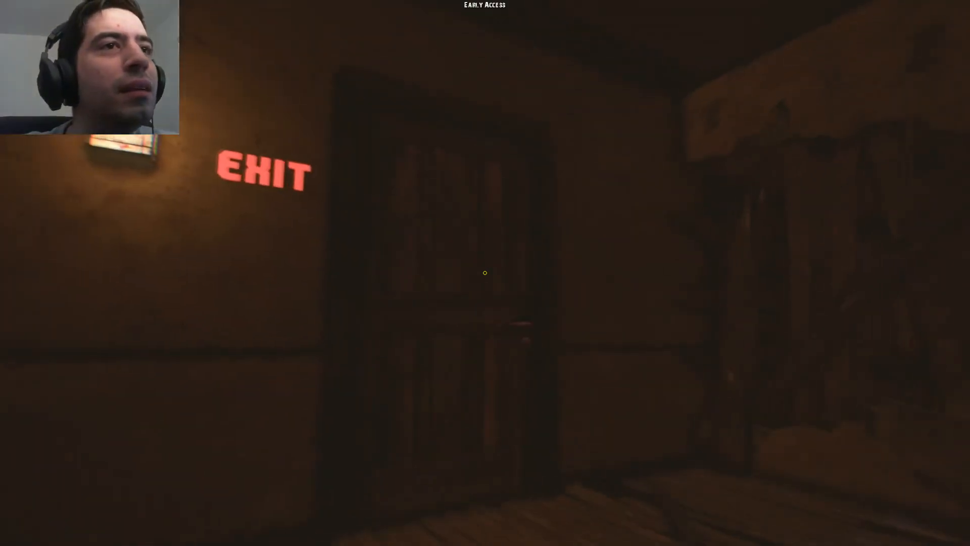
mouse_move(485, 273)
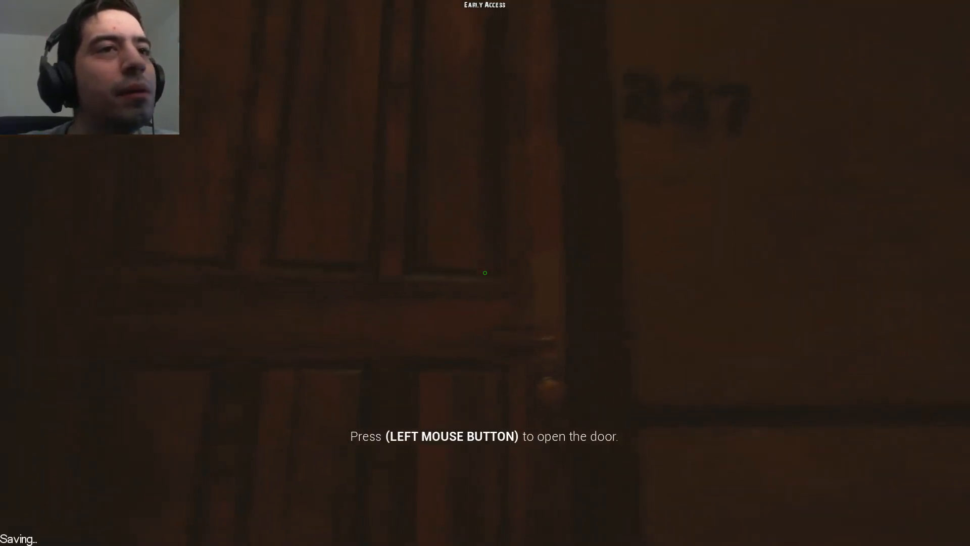
left_click(485, 272)
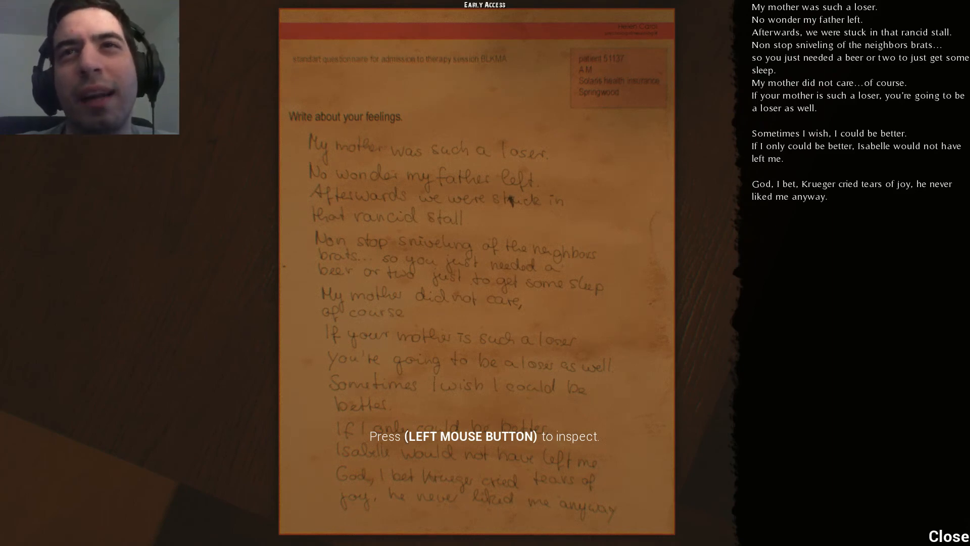
left_click(485, 273)
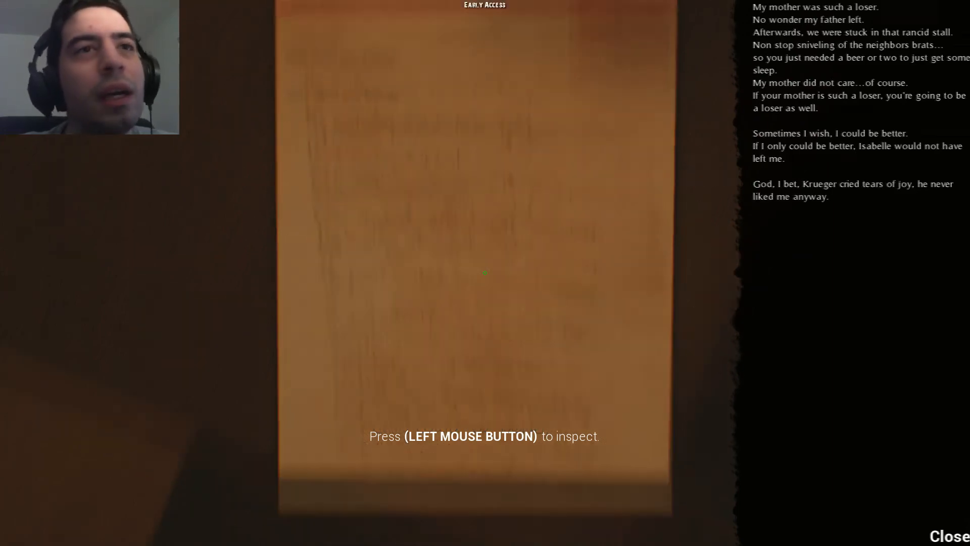
left_click(484, 273)
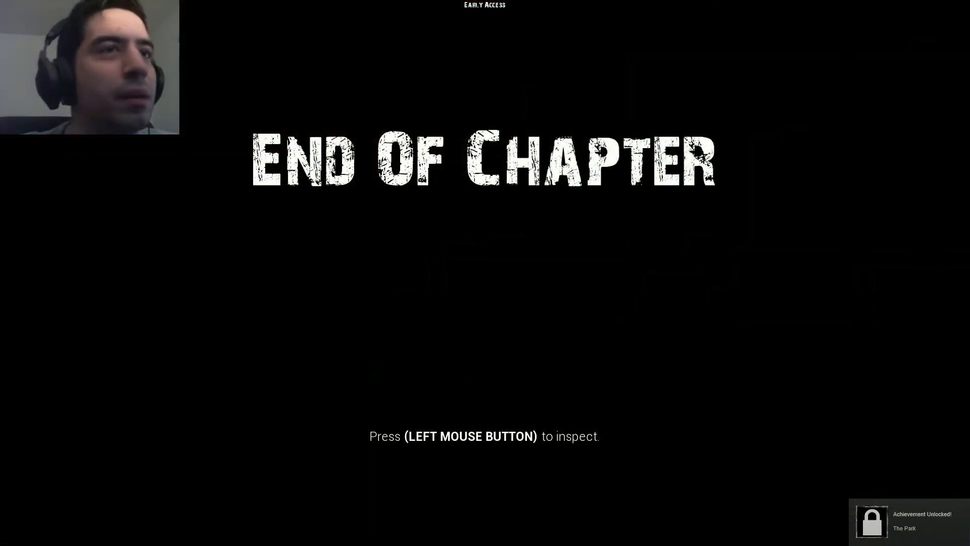